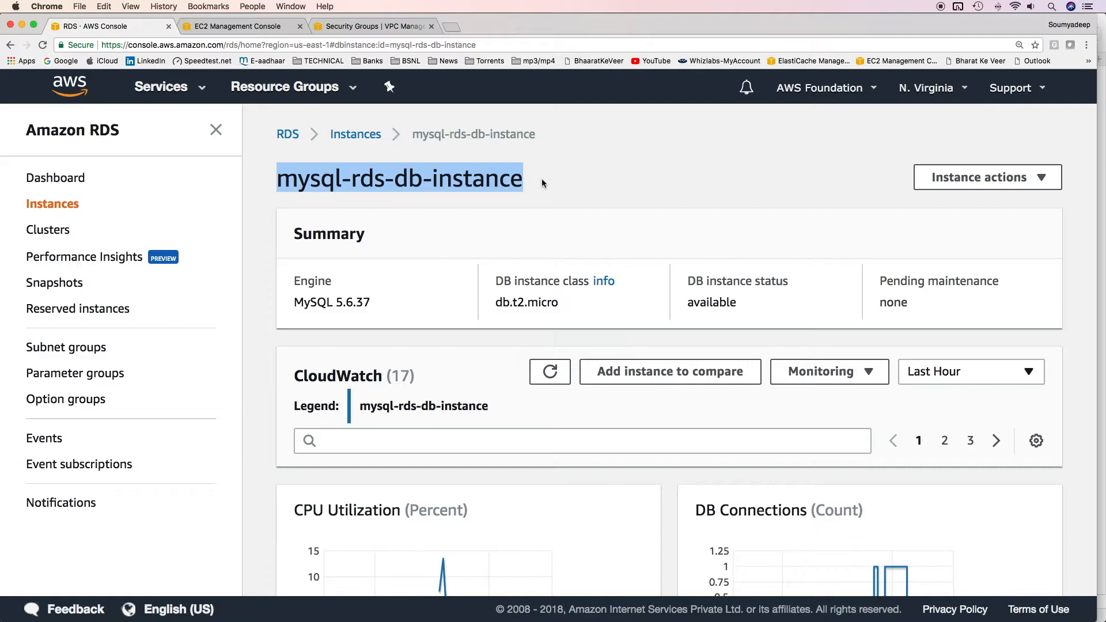
mouse_move(590, 190)
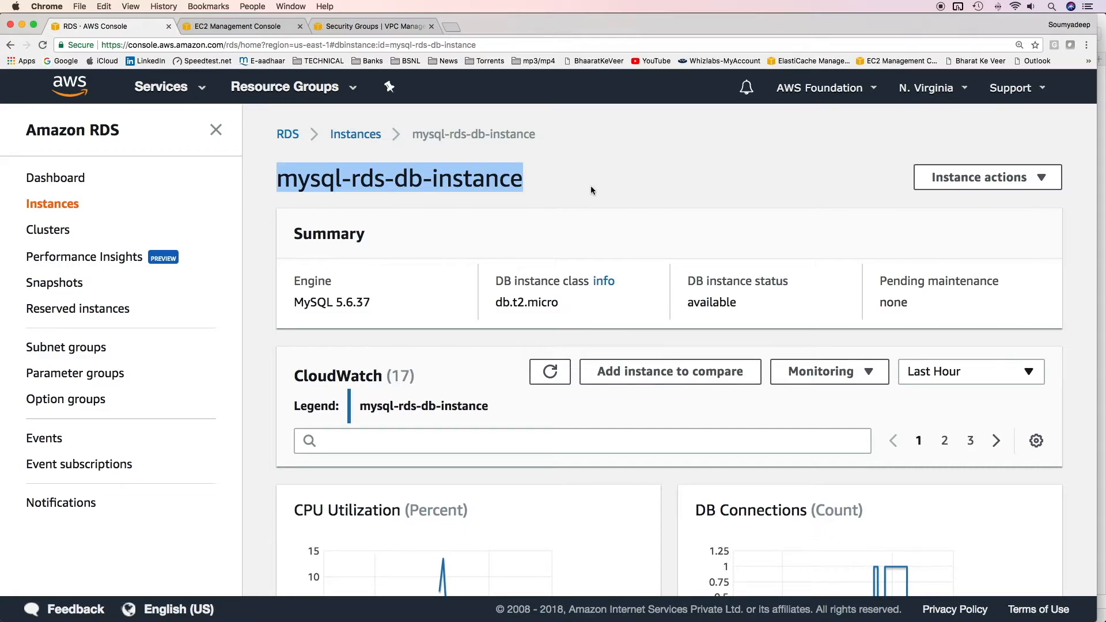
mouse_move(740, 203)
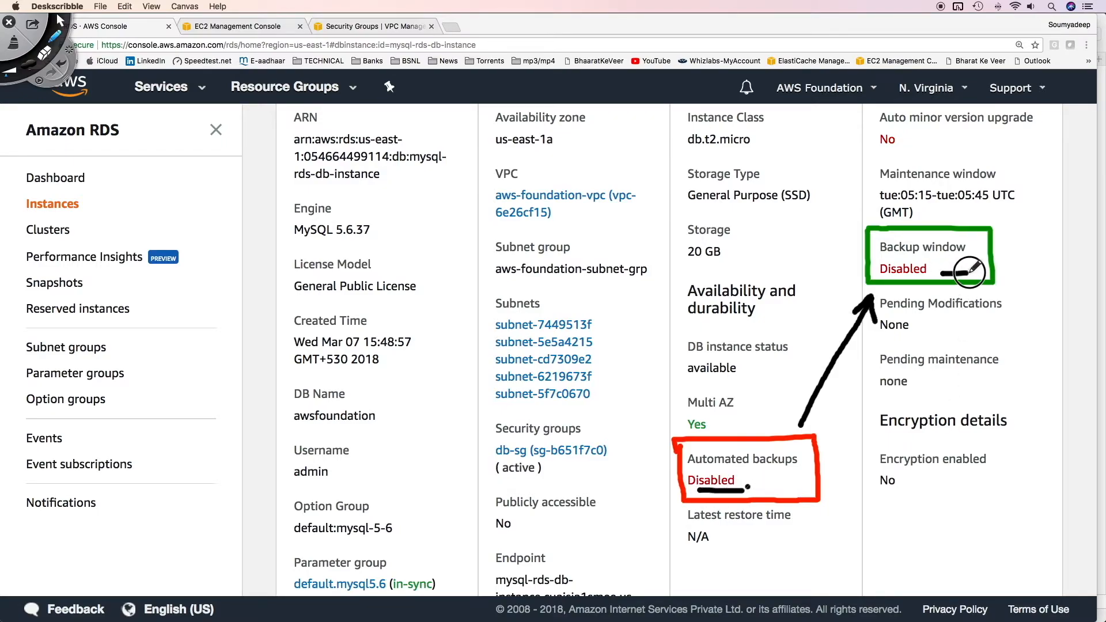
mouse_move(881, 365)
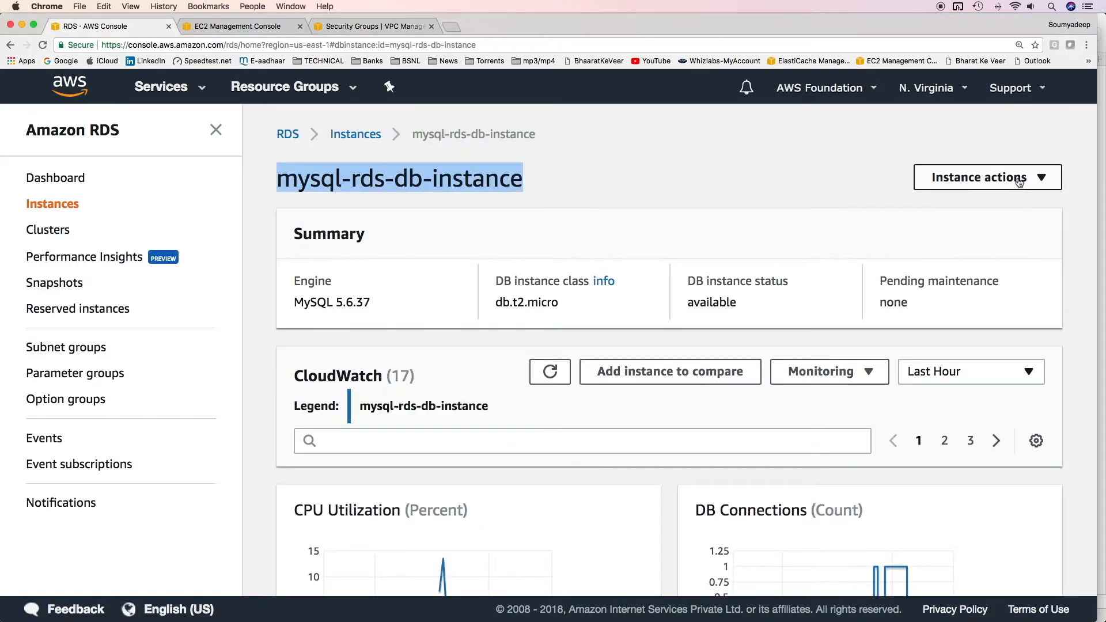
mouse_move(891, 366)
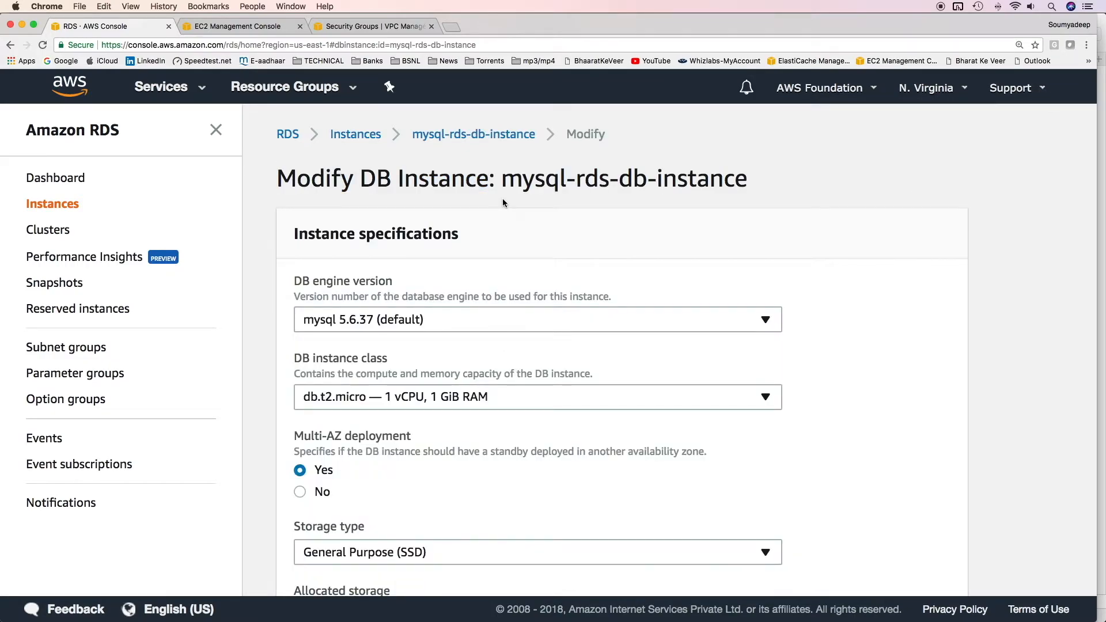
Set the backup retention period of mysql-rds-db-instance to 2 days
scroll(down, 3)
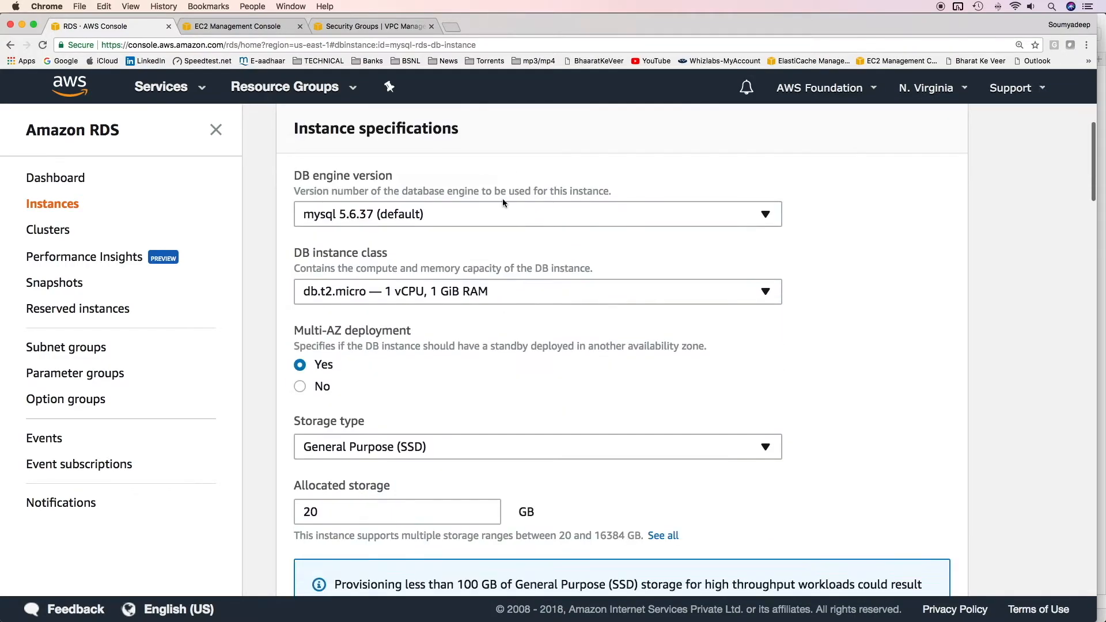
scroll(down, 3)
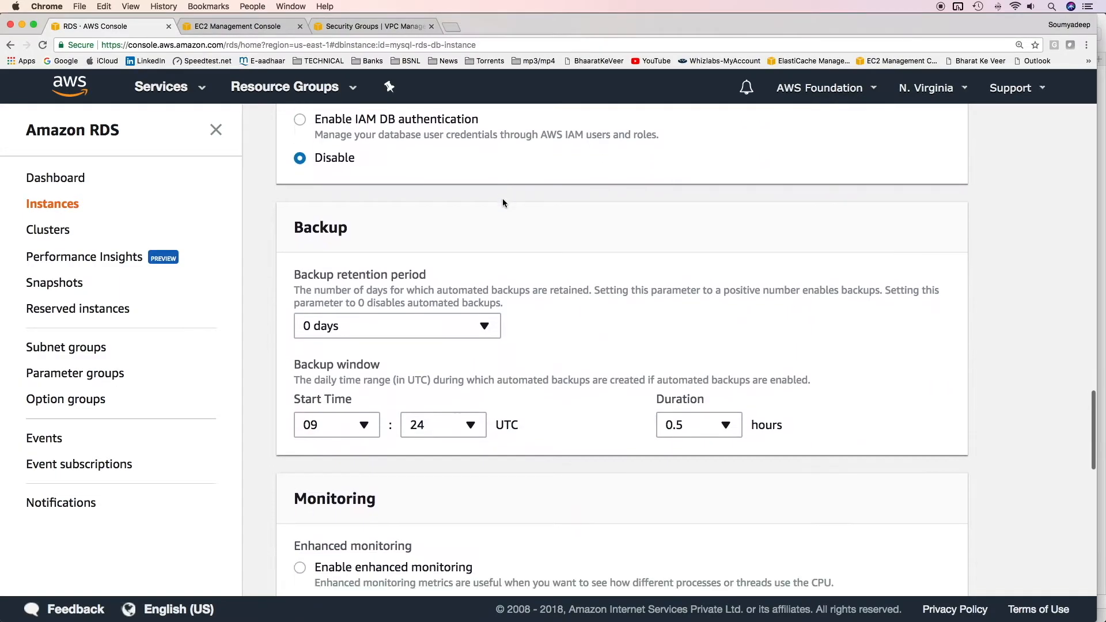
click(397, 325)
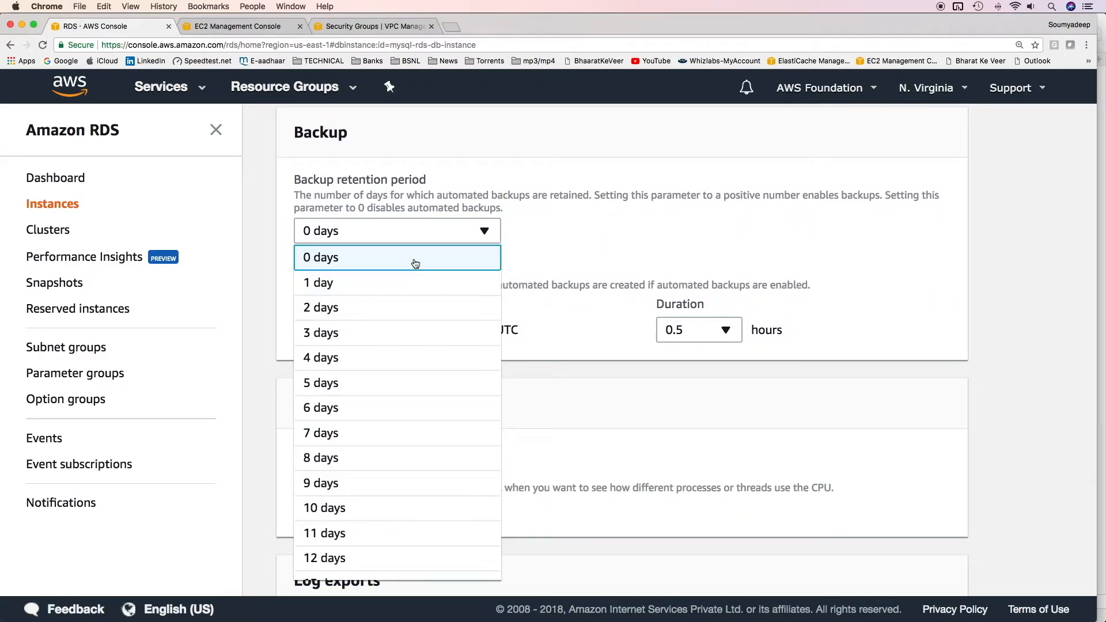
mouse_move(365, 282)
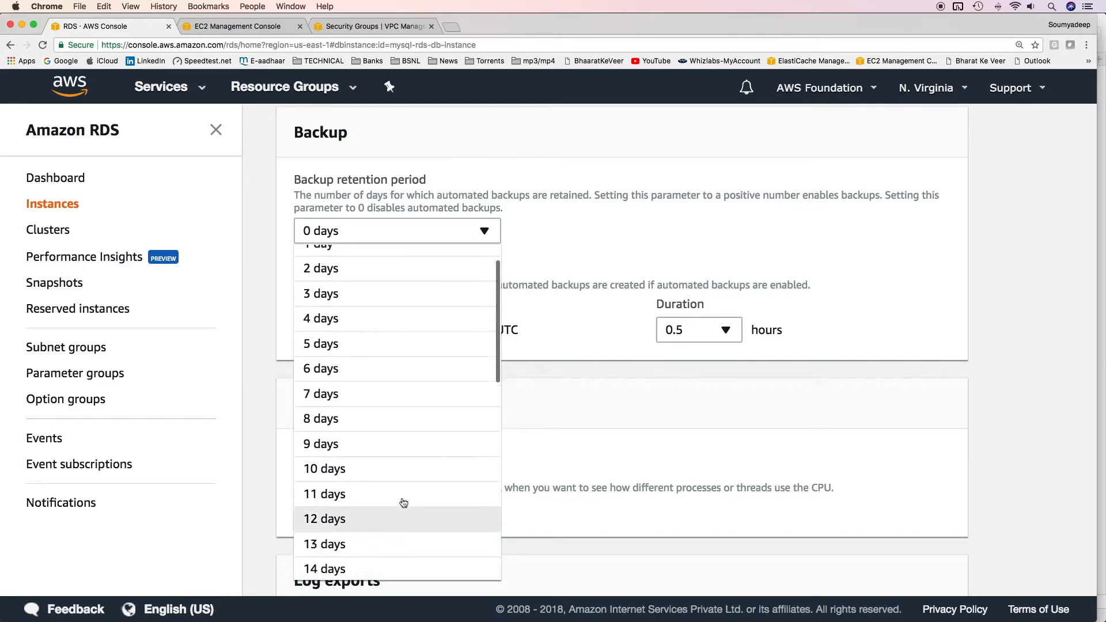
scroll(down, 3)
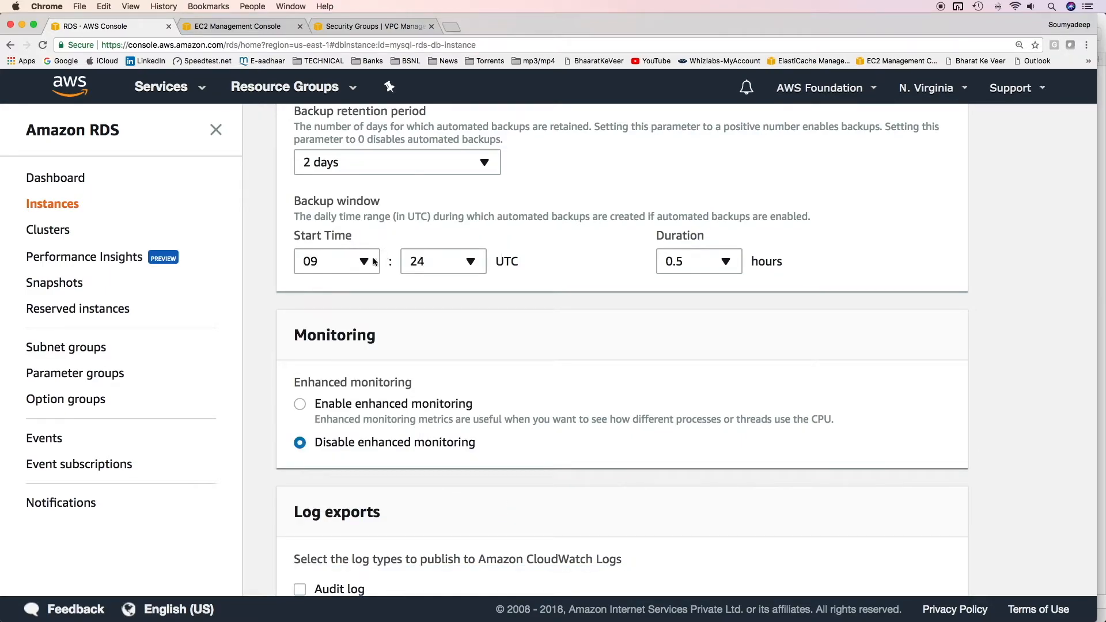
Set the backup window to start at 23:59 UTC with a 0.5-hour duration
click(336, 262)
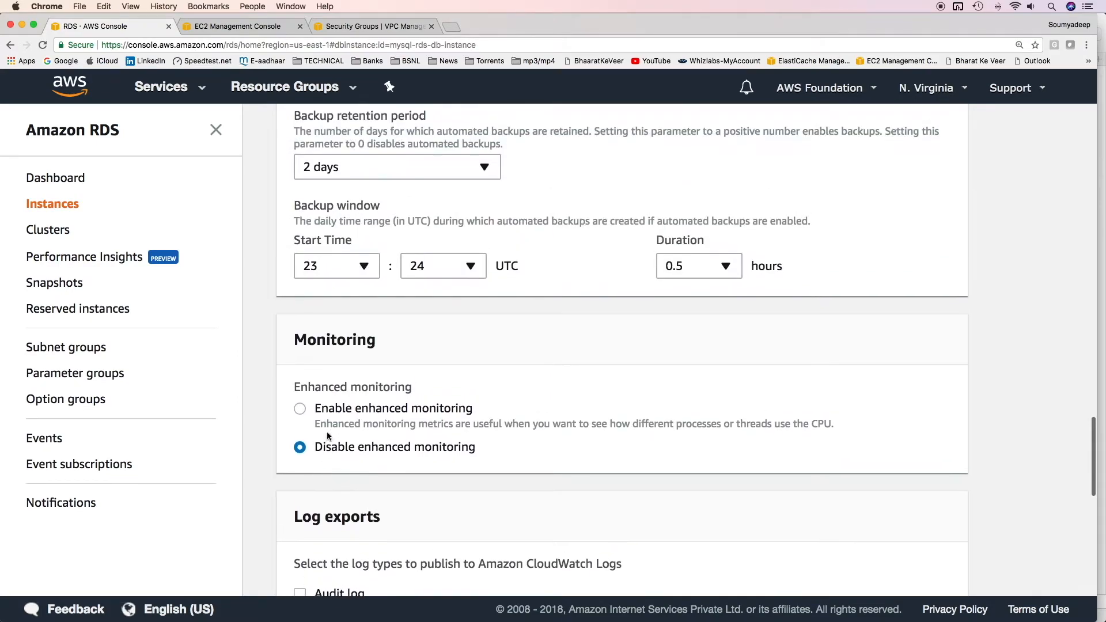
click(442, 266)
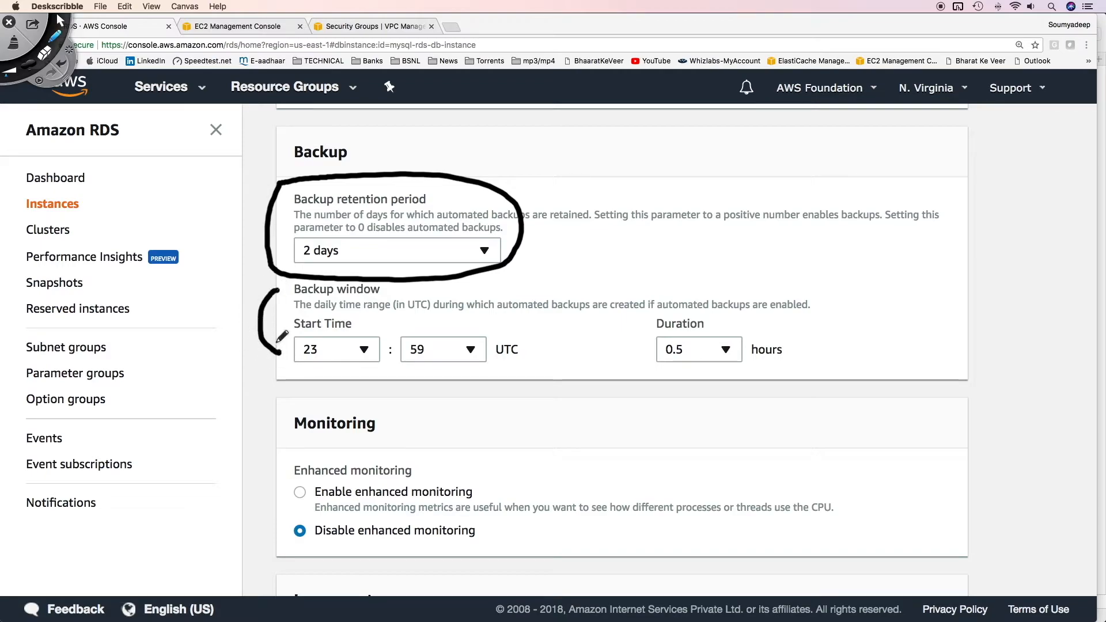
drag(279, 335, 428, 367)
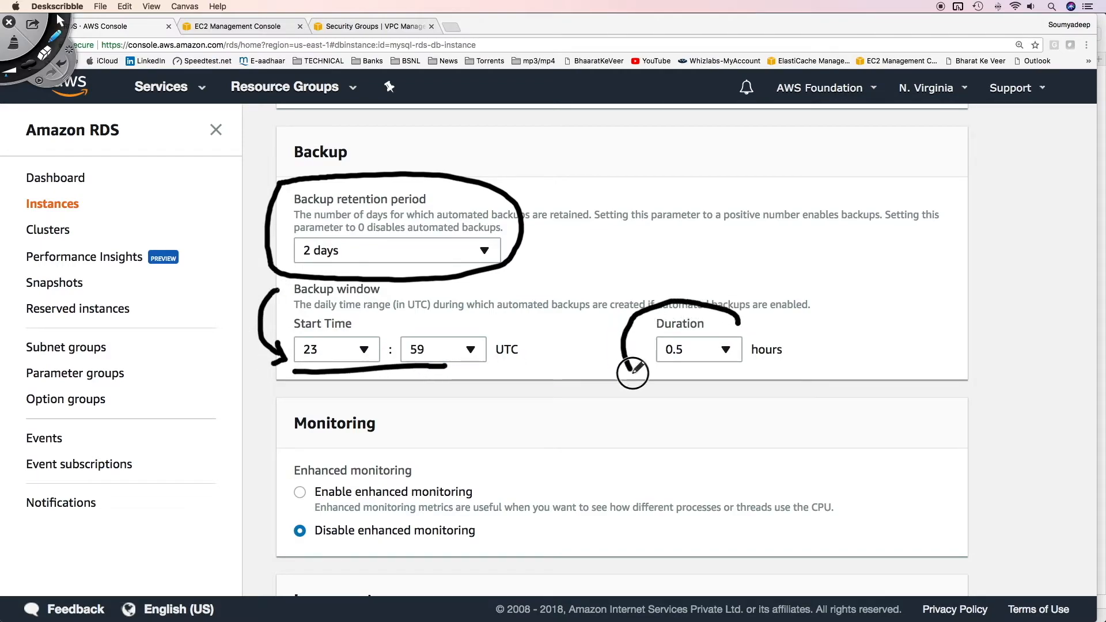
drag(631, 370, 718, 349)
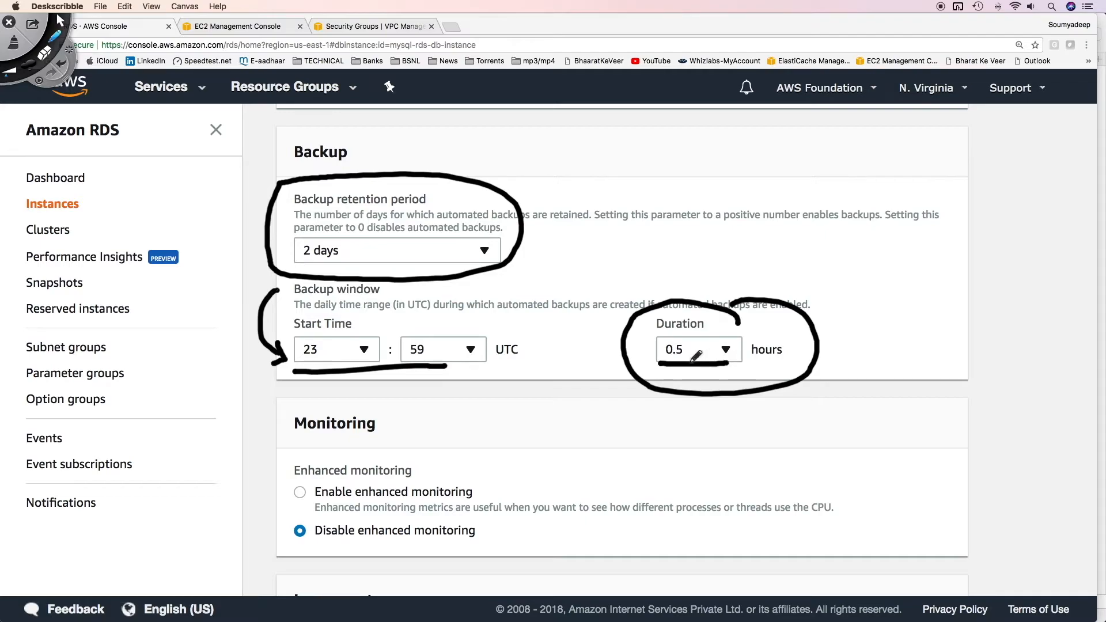
scroll(down, 3)
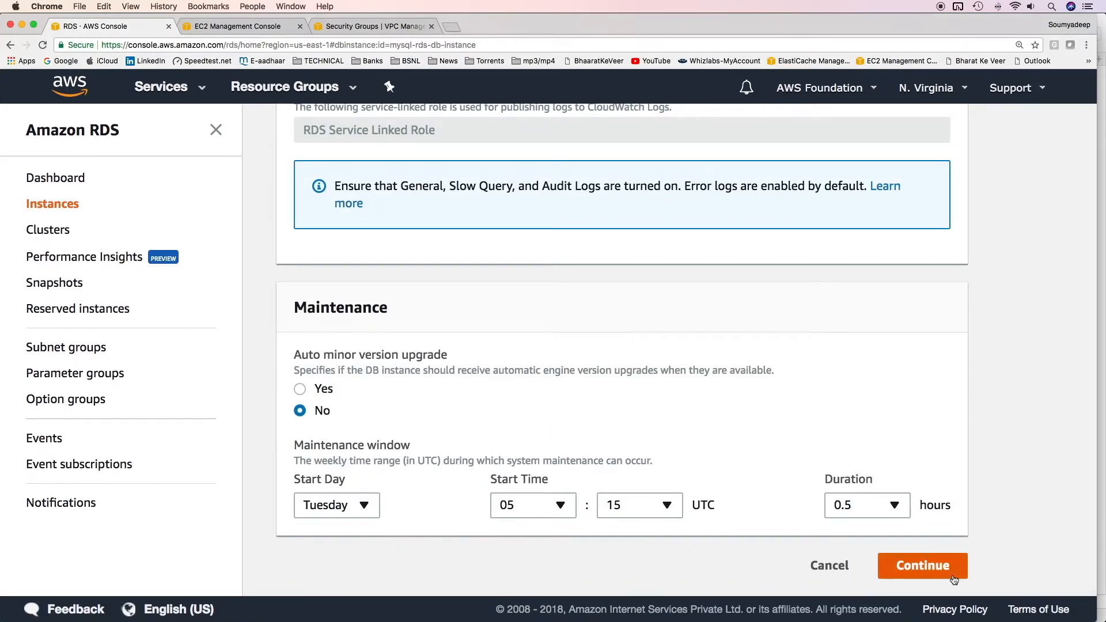
Apply the backup modifications to mysql-rds-db-instance immediately, leaving it modifying
click(921, 565)
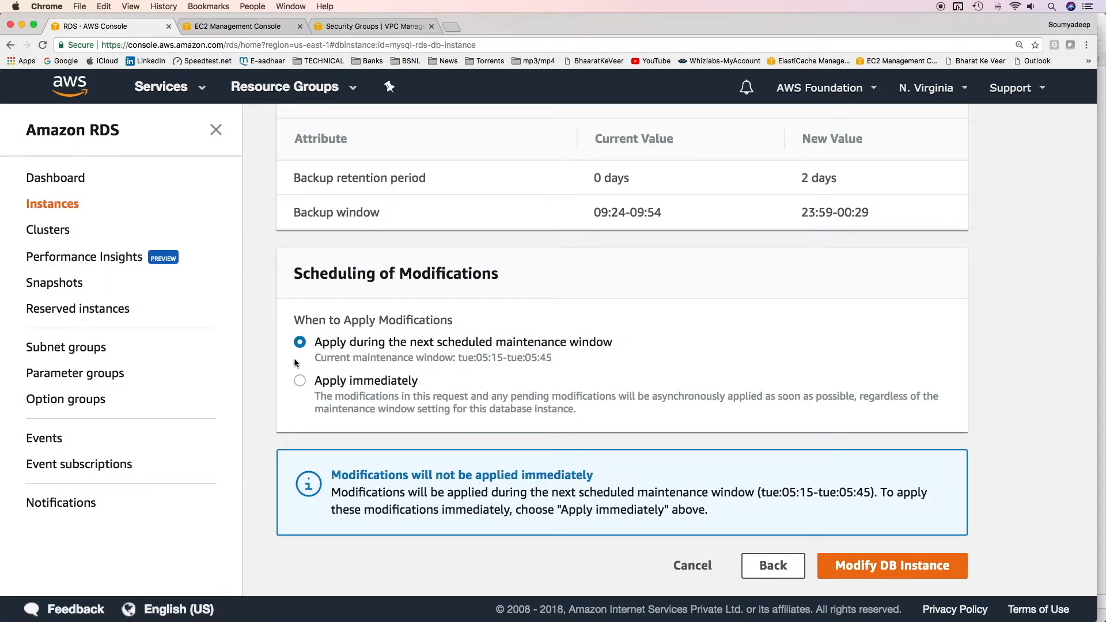
mouse_move(352, 354)
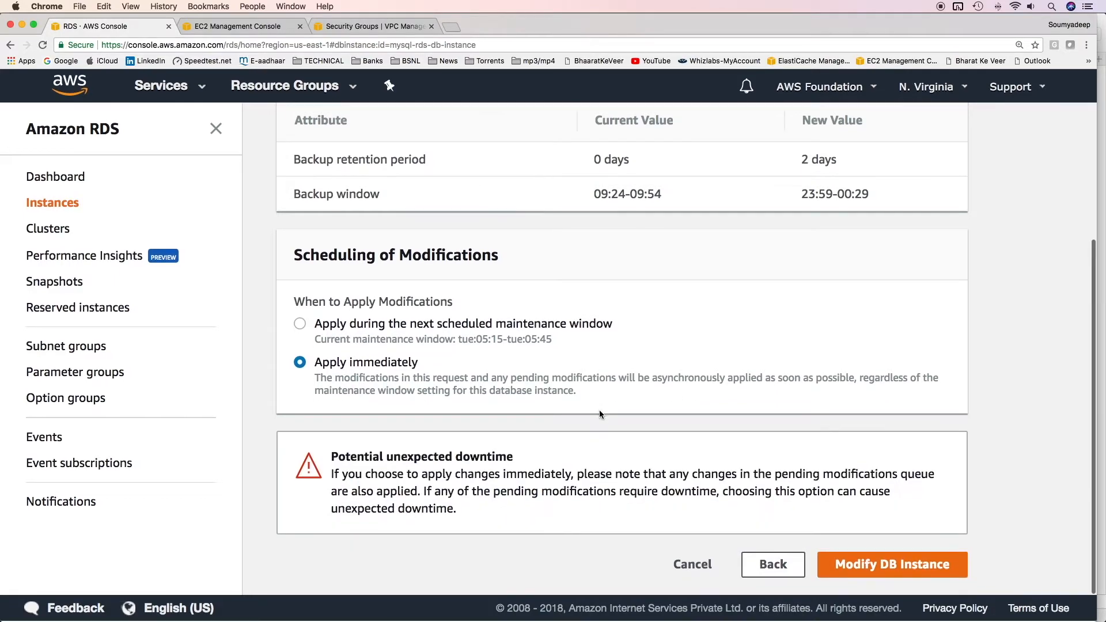
click(891, 564)
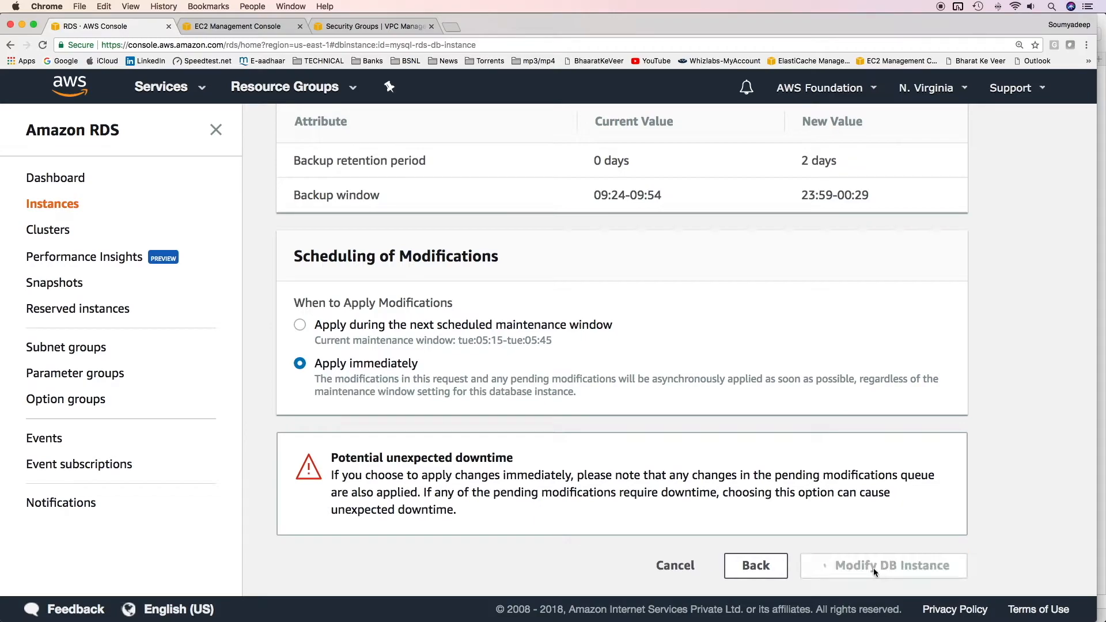
click(883, 564)
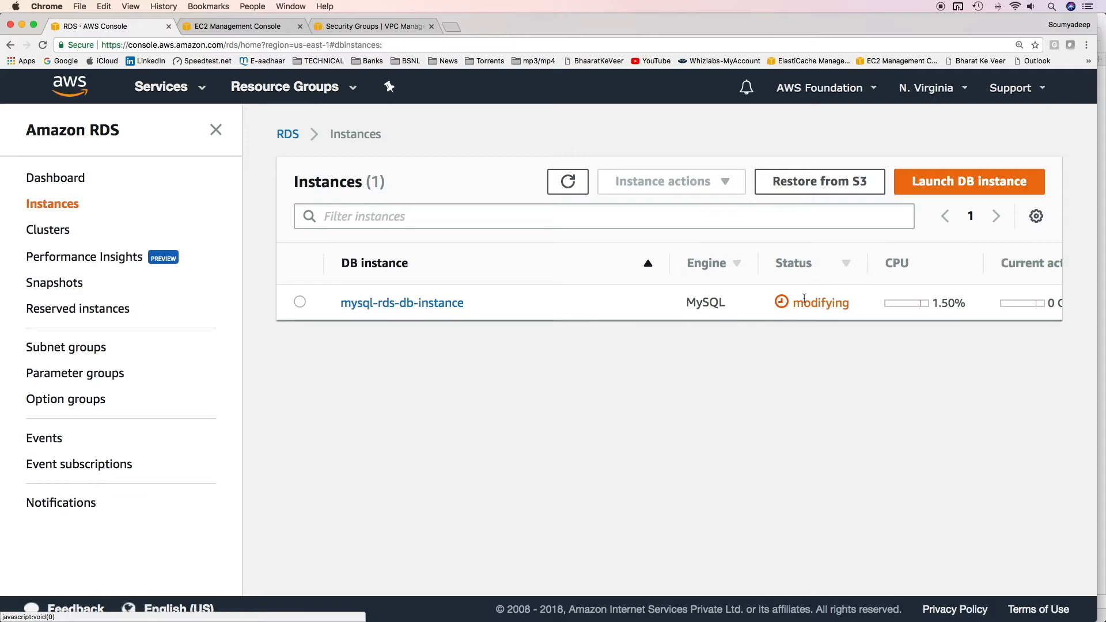
mouse_move(787, 318)
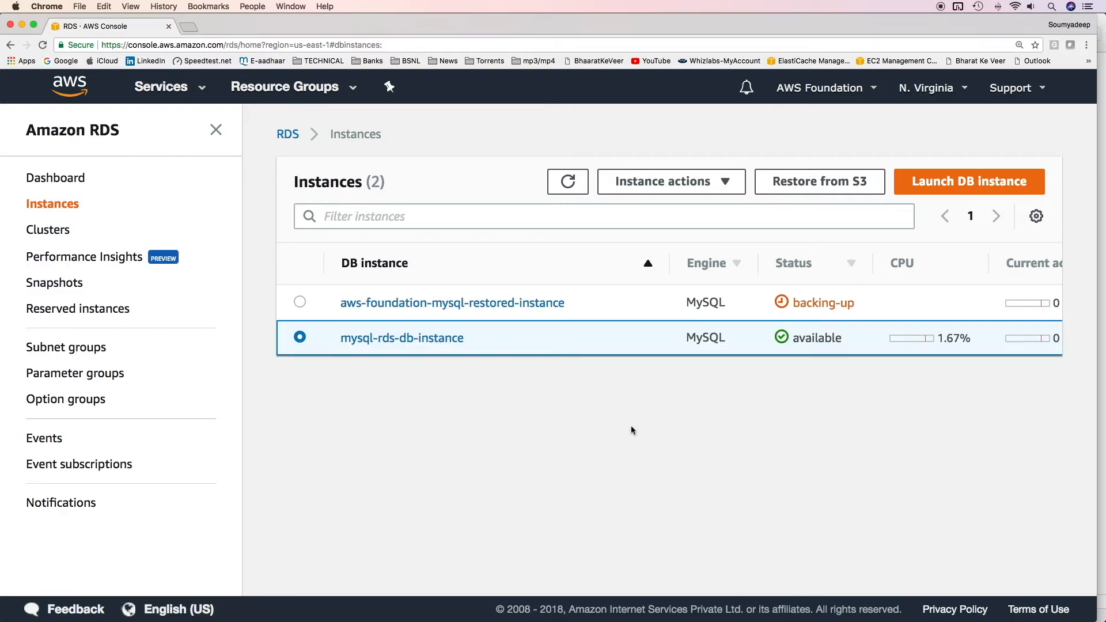
mouse_move(407, 351)
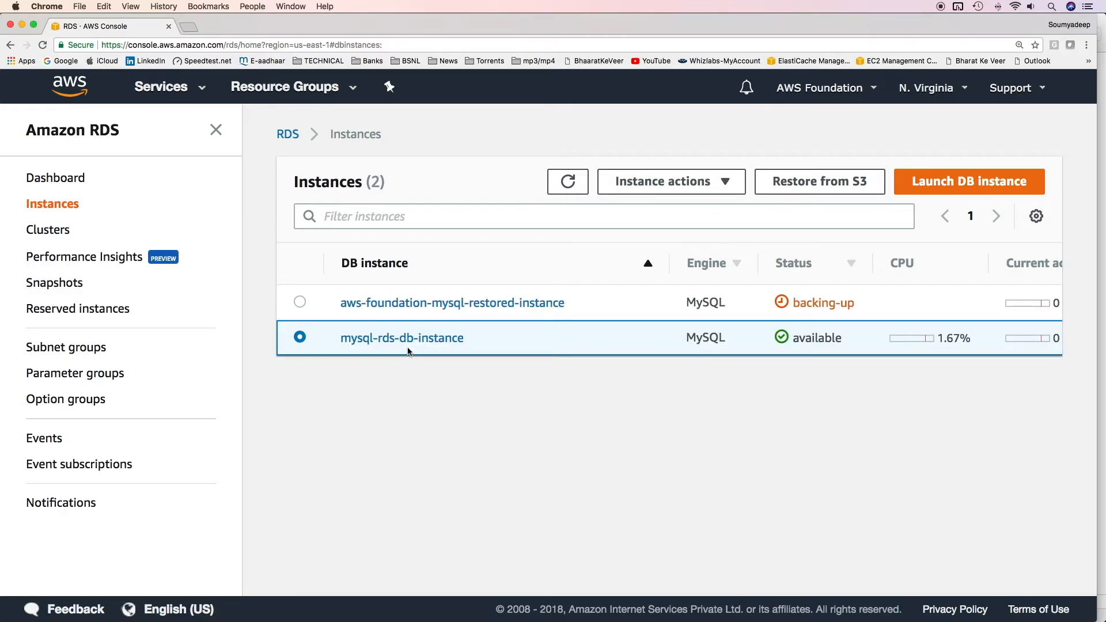
Show the instance actions menu for the available mysql-rds-db-instance
click(670, 181)
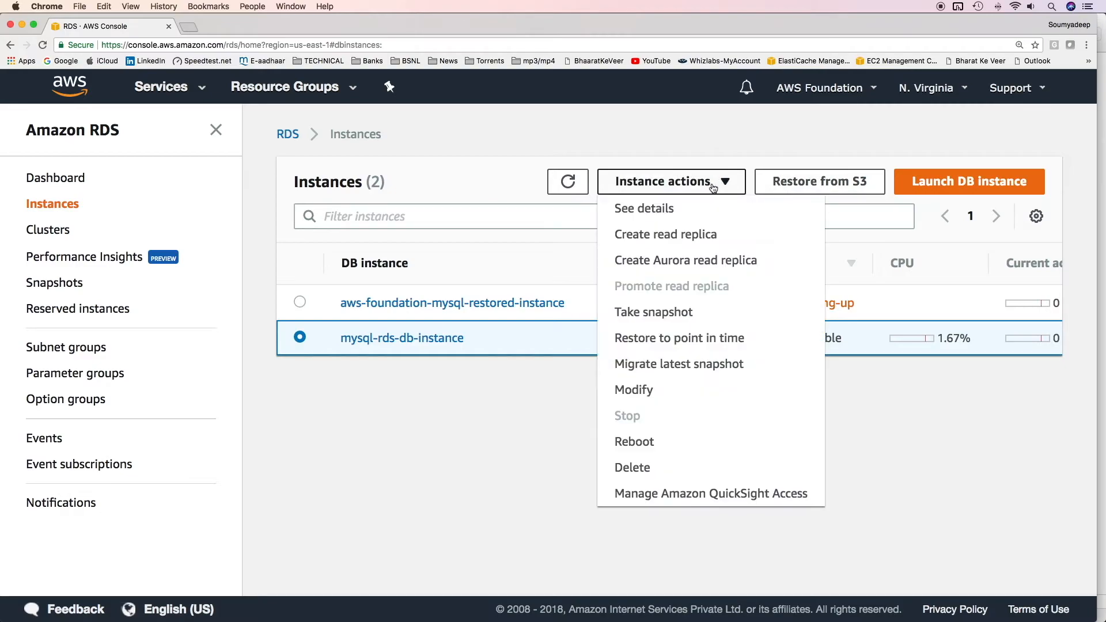
Take a manual snapshot of mysql-rds-db-instance named aws-foundation-snapshot-manual
click(652, 312)
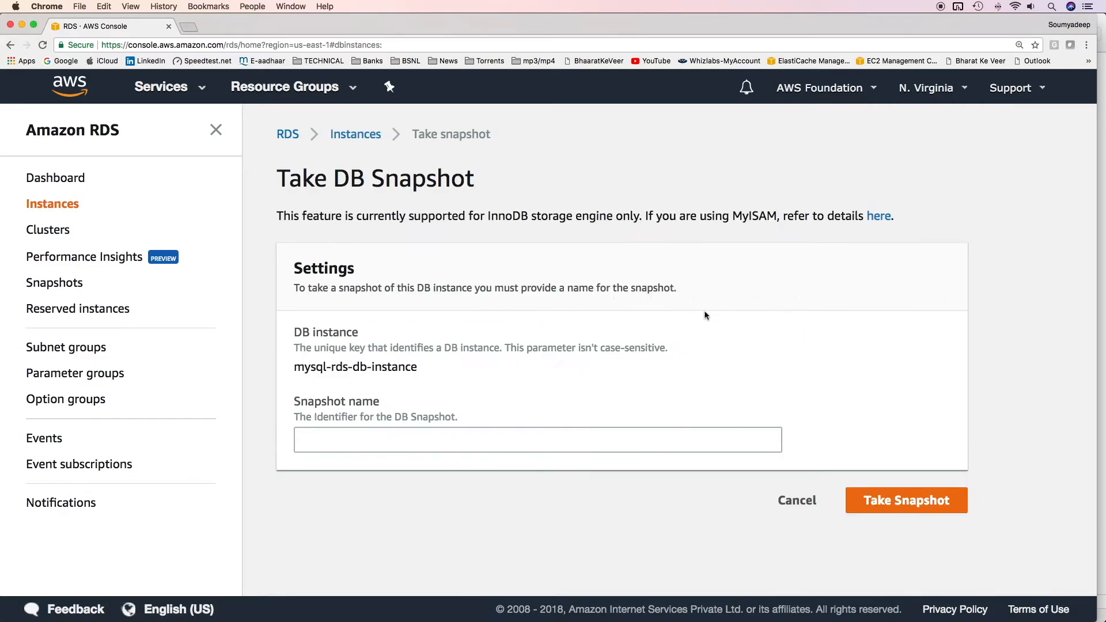
click(537, 439)
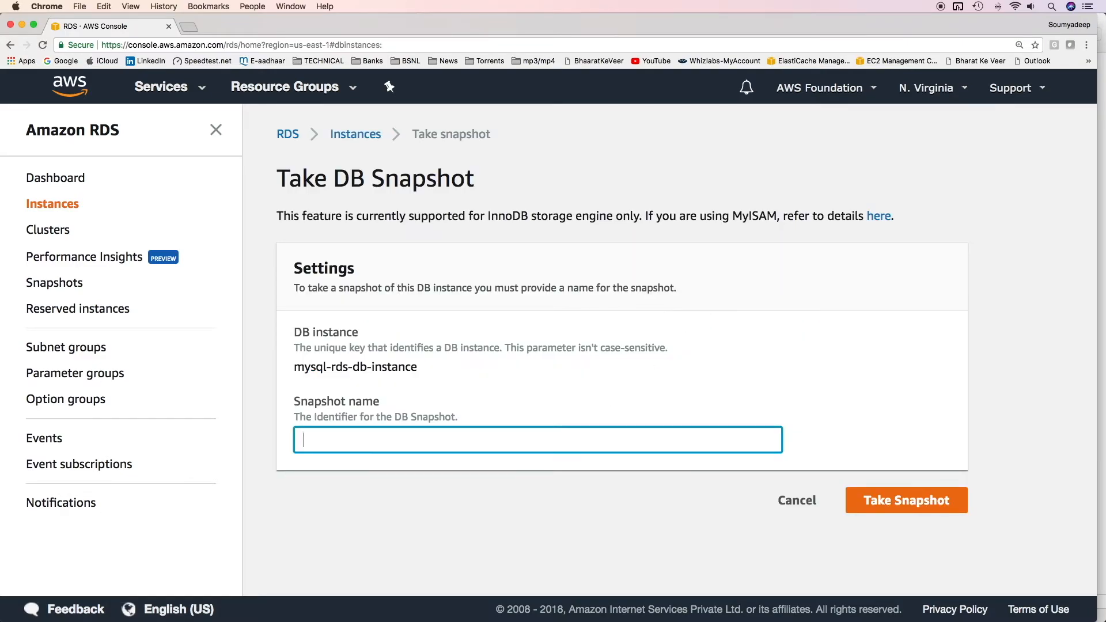
text(aws-foundation-snapshot-manual)
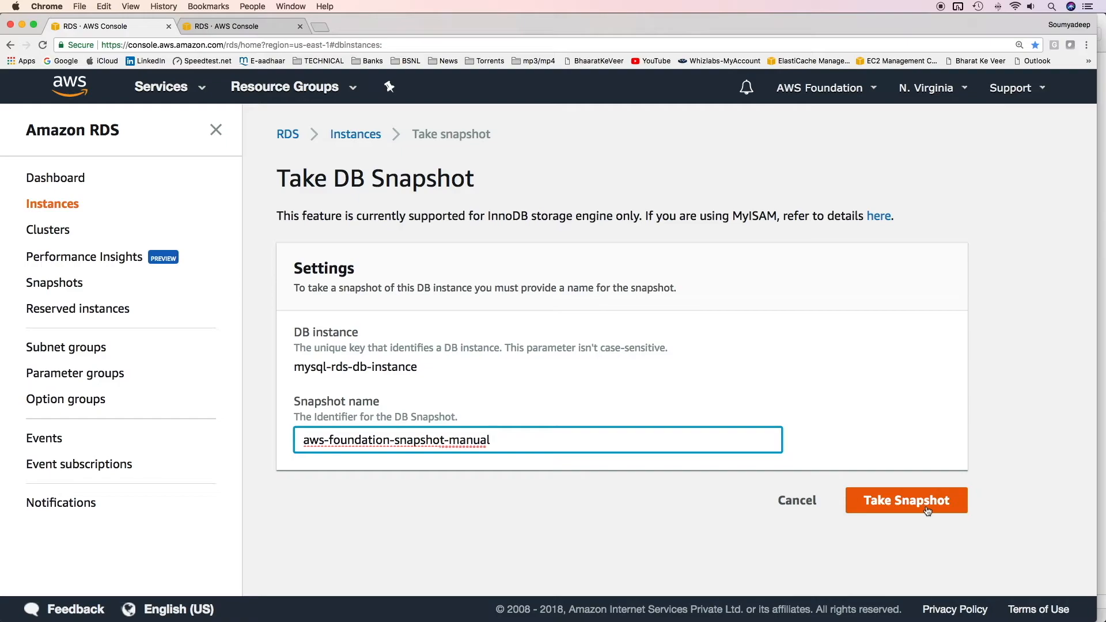
click(905, 500)
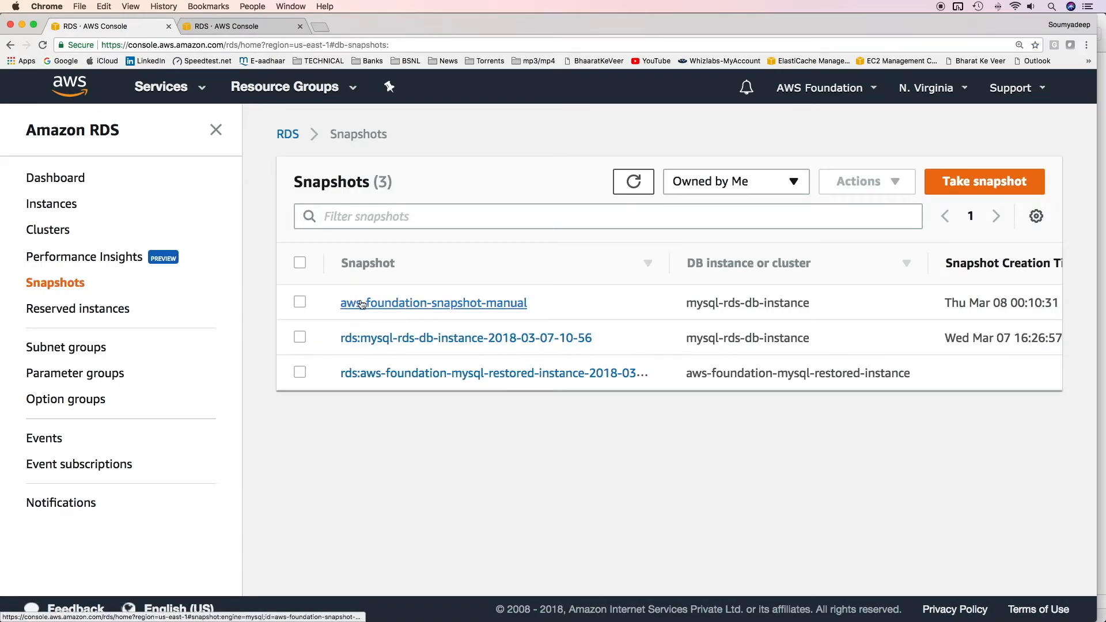
click(300, 302)
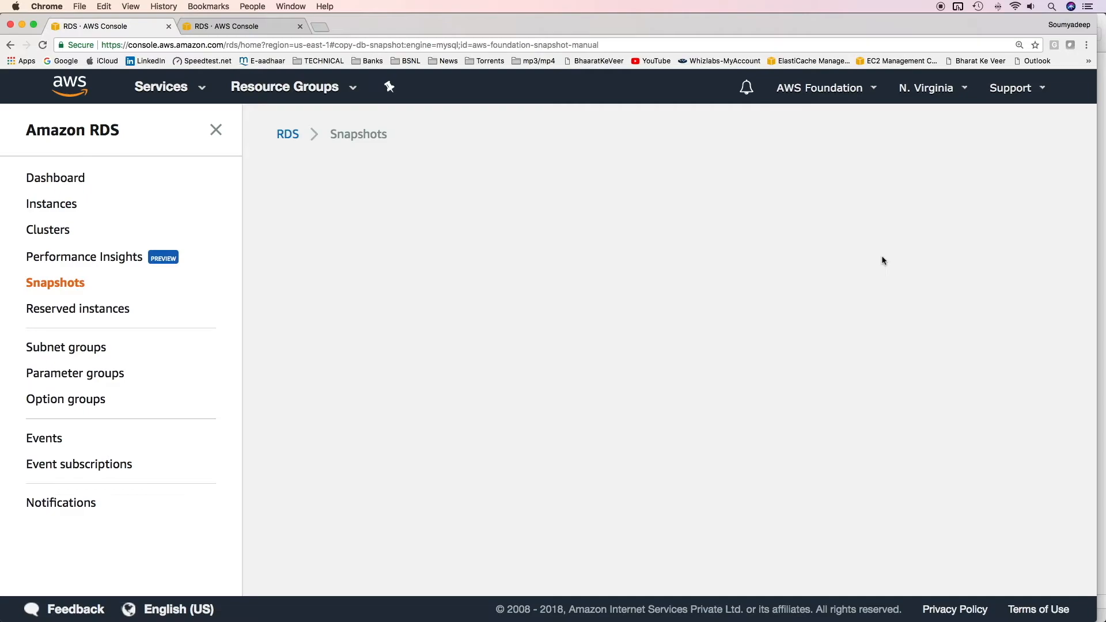
click(535, 236)
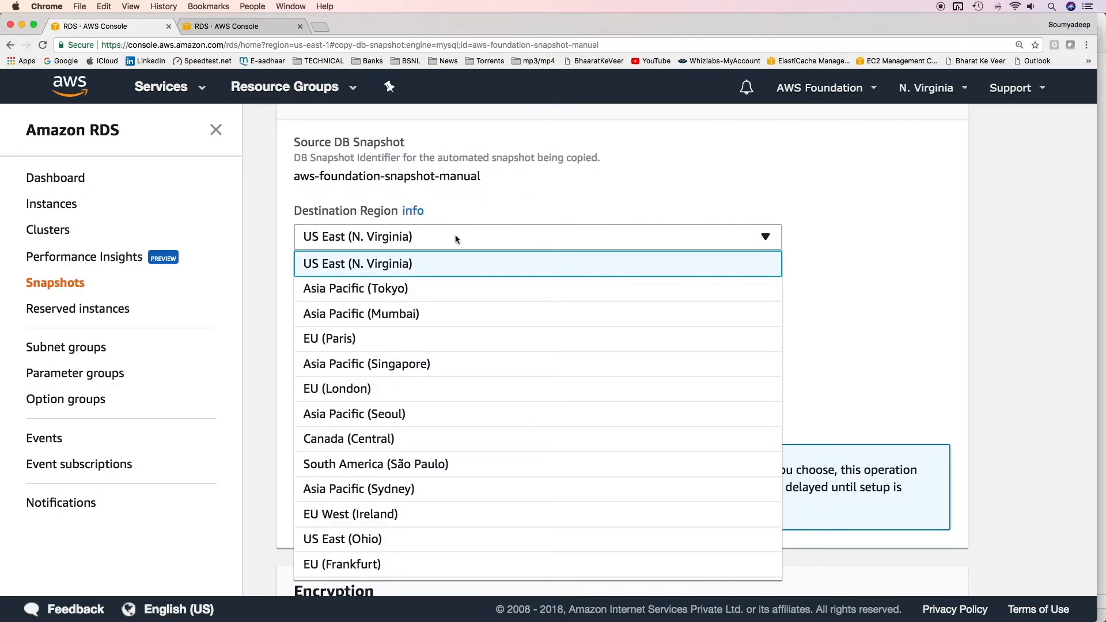
mouse_move(441, 345)
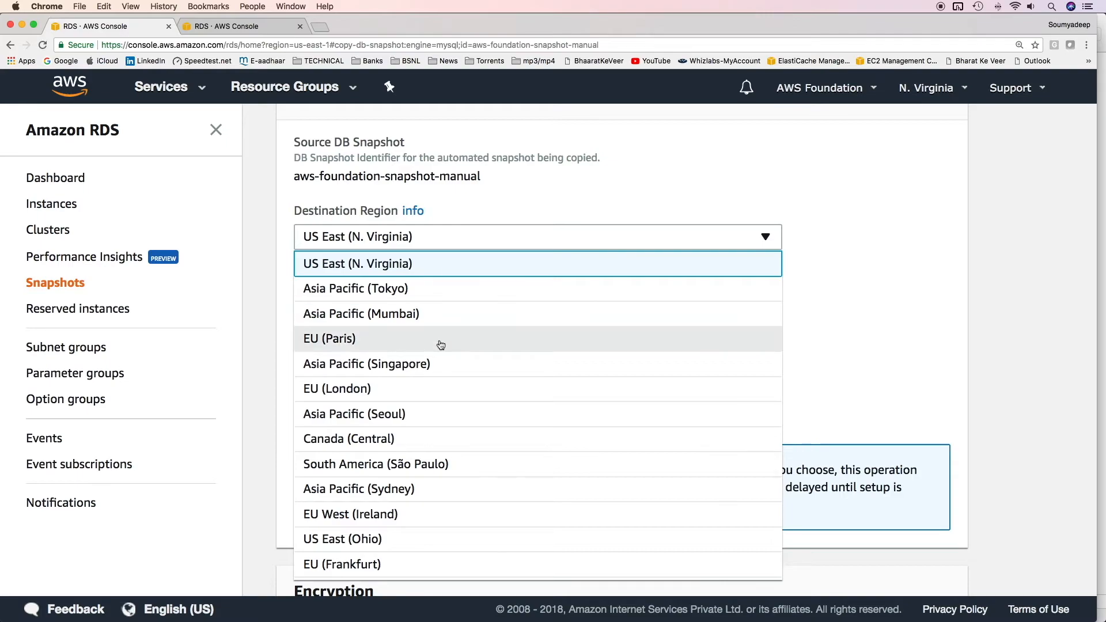
click(366, 362)
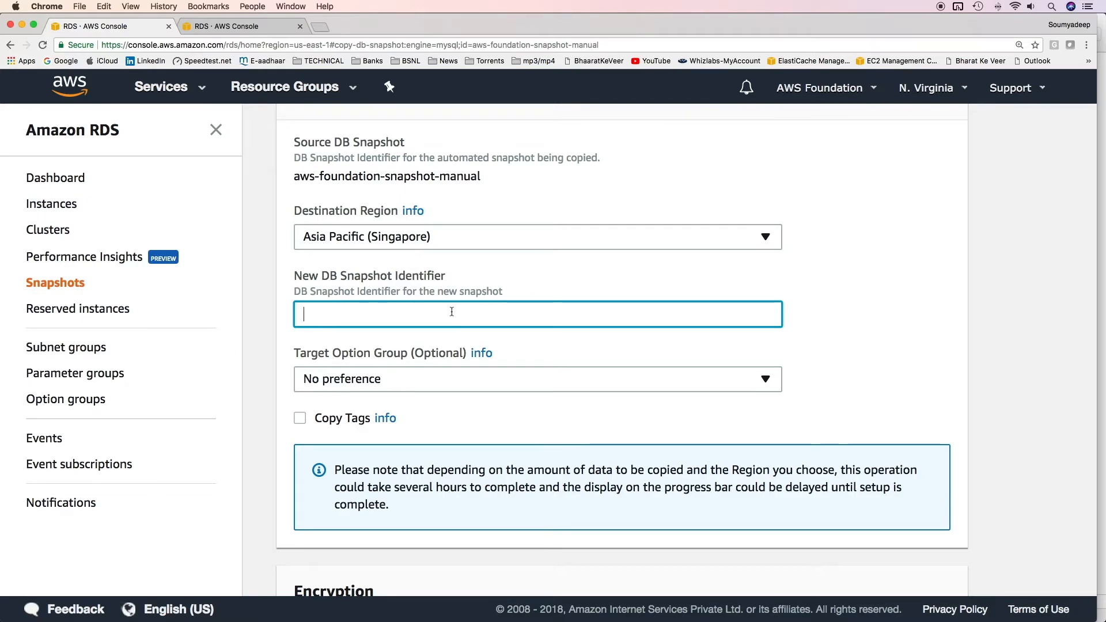
scroll(down, 3)
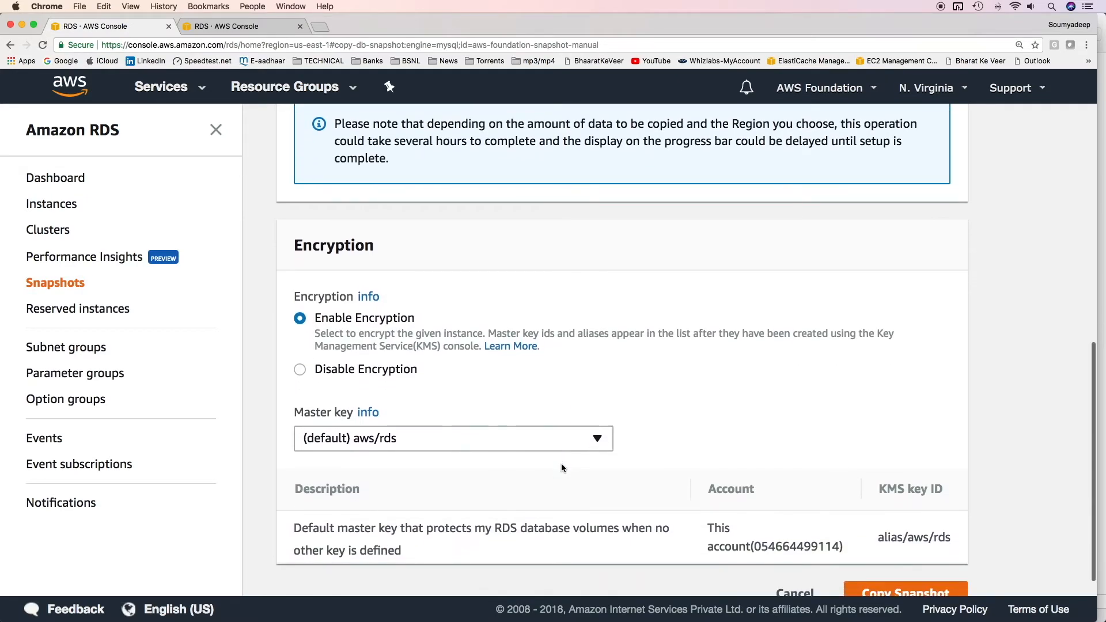
scroll(down, 3)
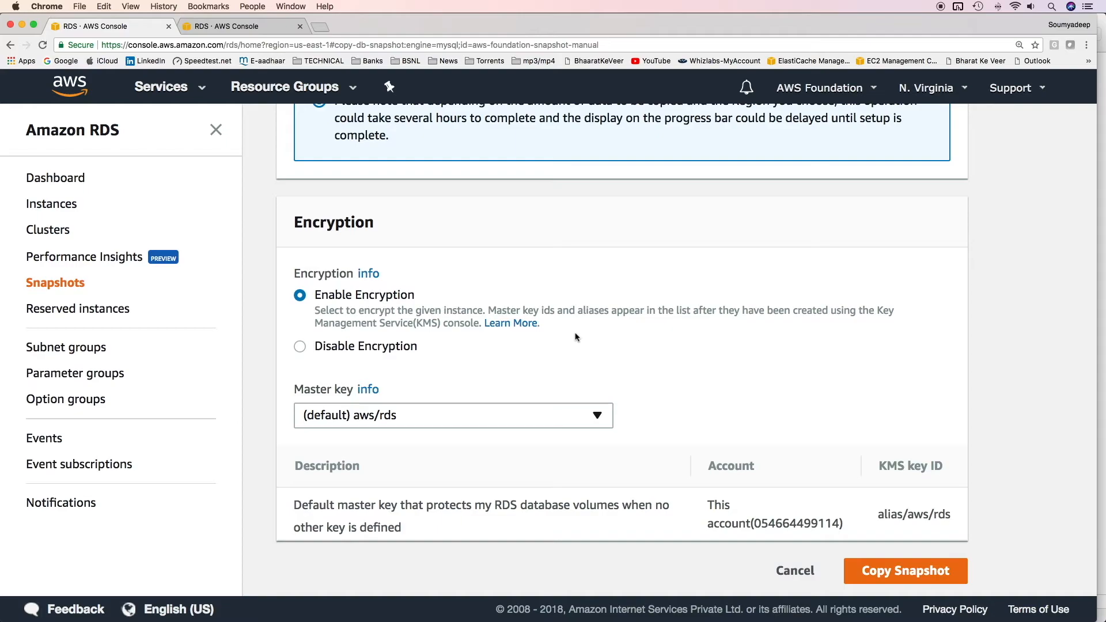
click(453, 414)
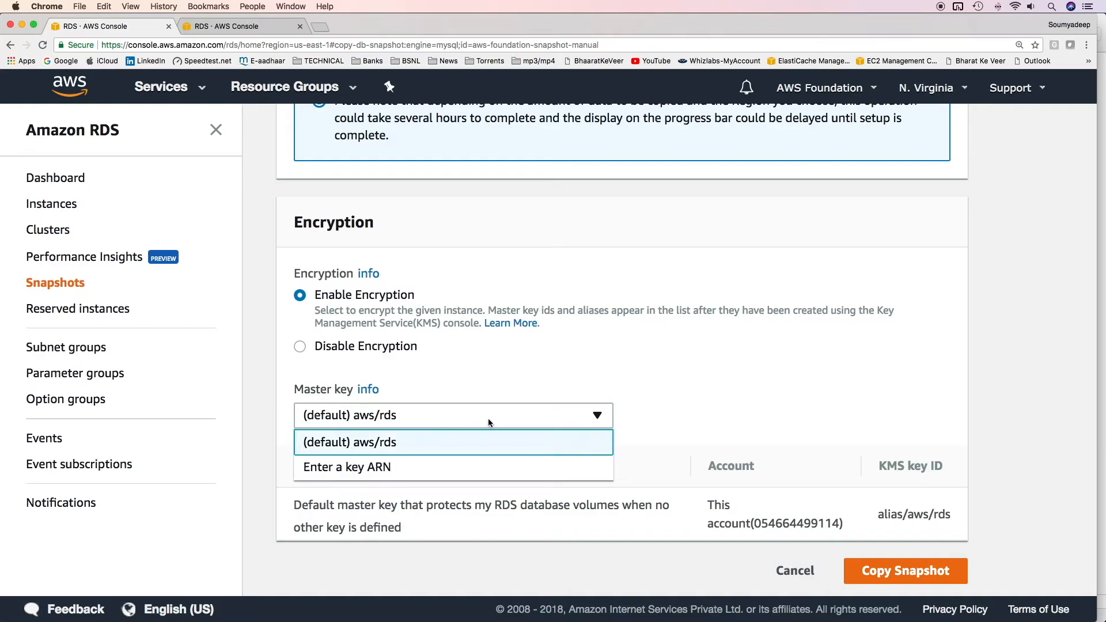
click(348, 441)
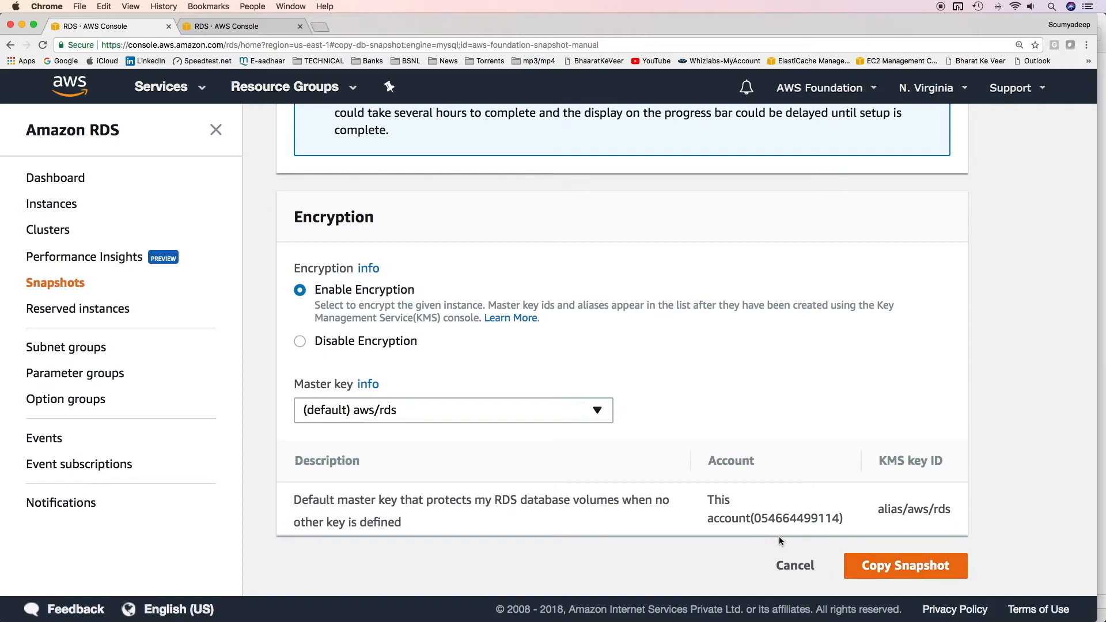
mouse_move(799, 545)
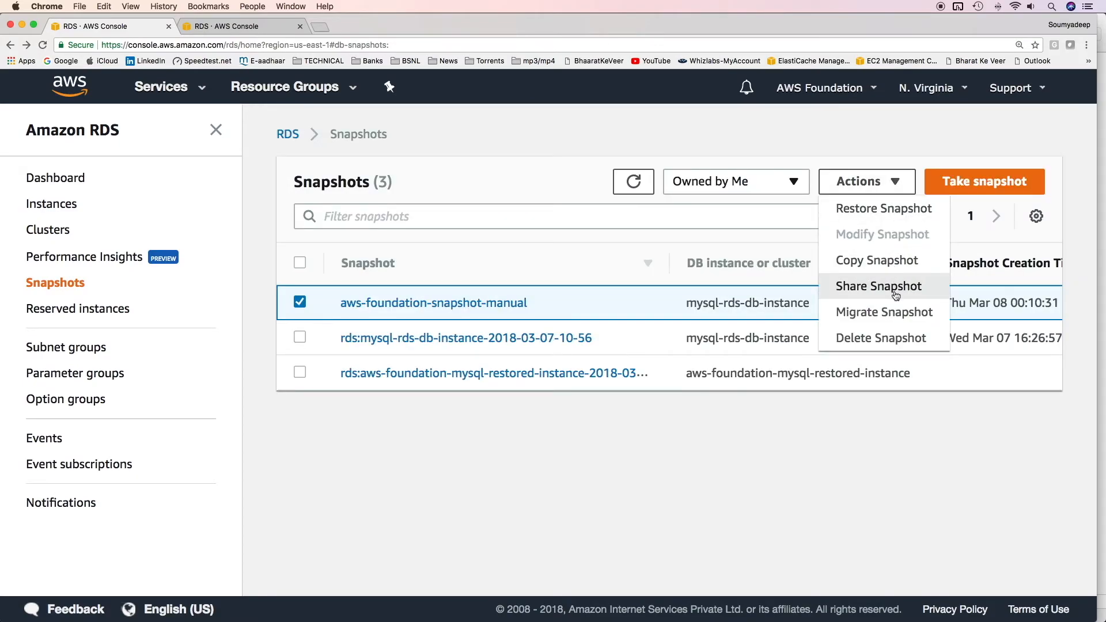
click(878, 286)
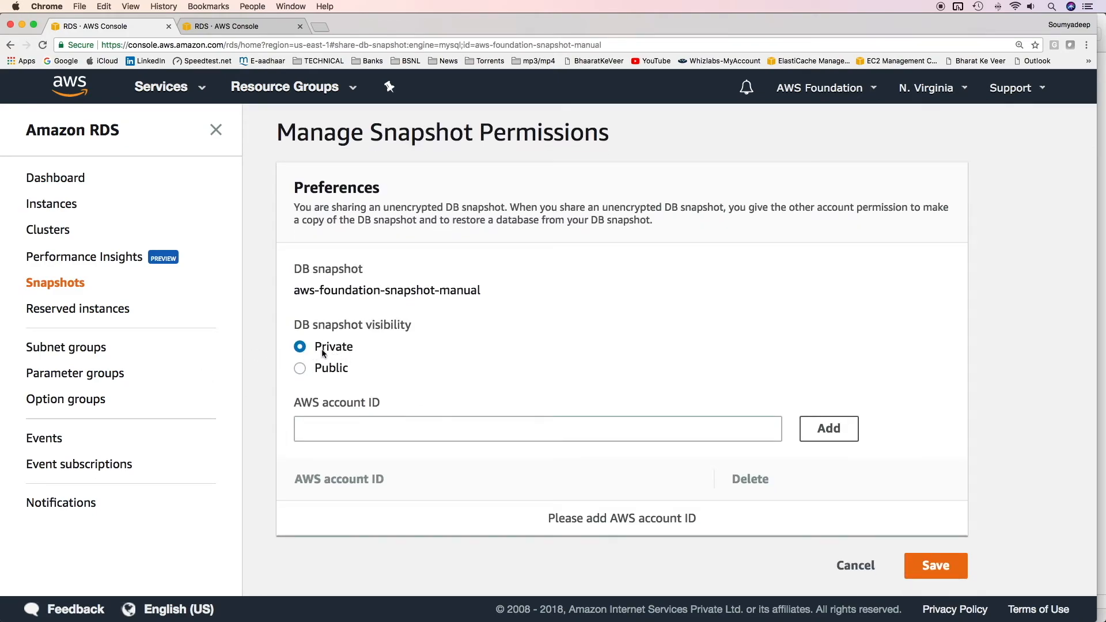
click(538, 428)
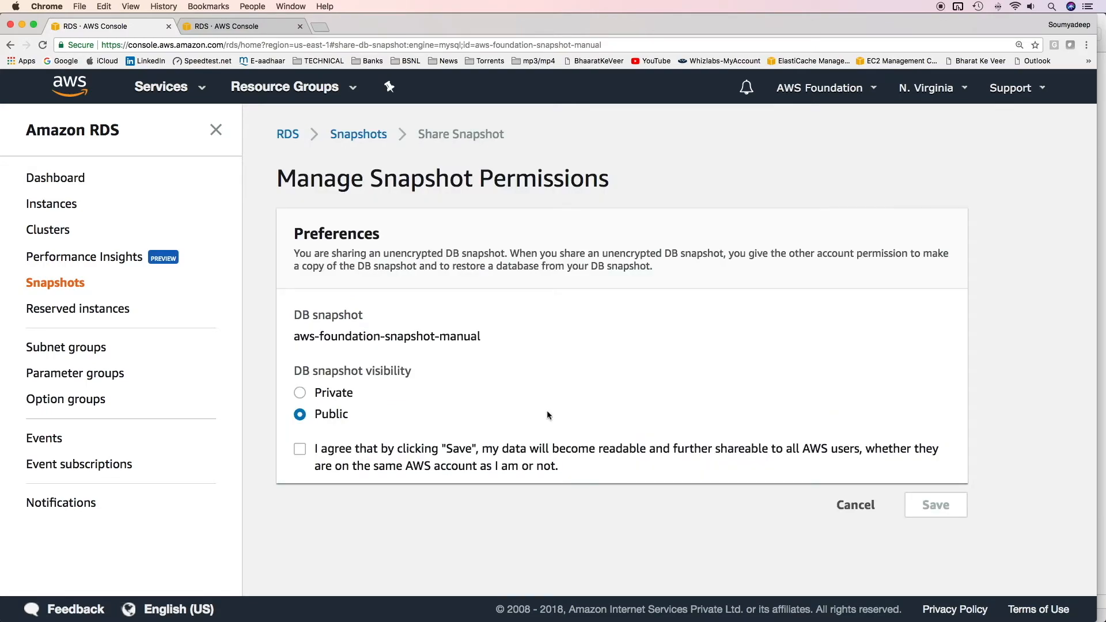
mouse_move(583, 402)
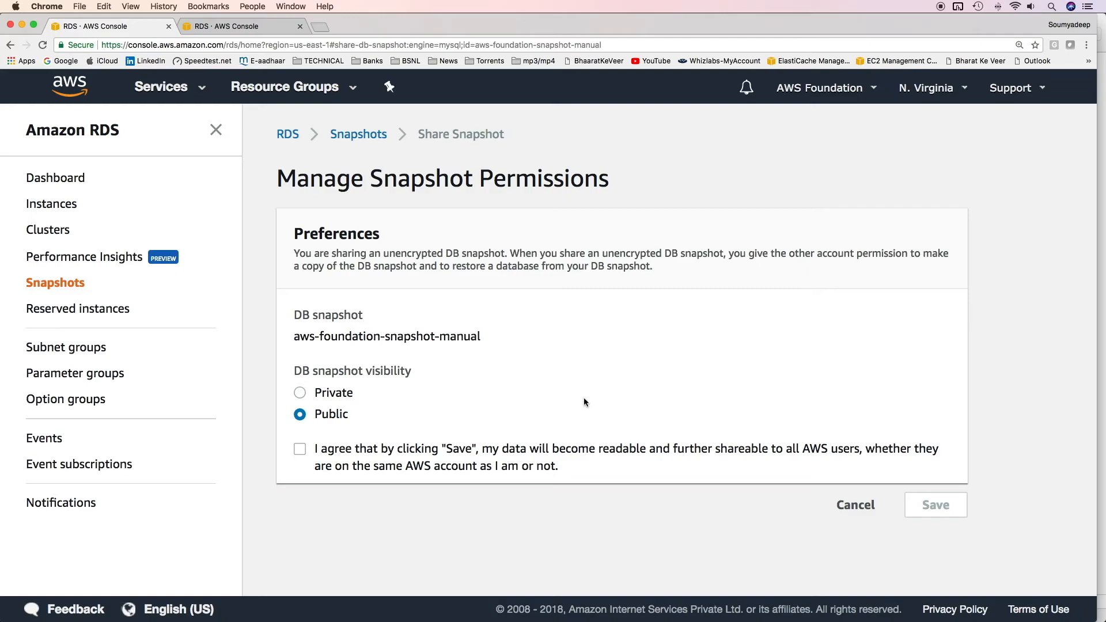
mouse_move(855, 505)
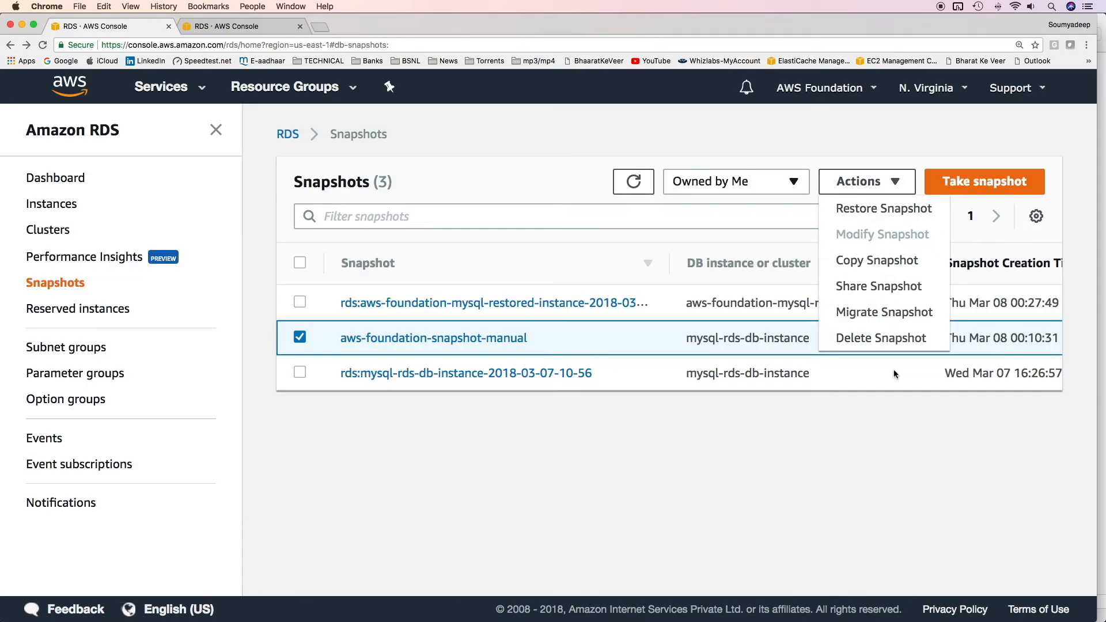
mouse_move(884, 208)
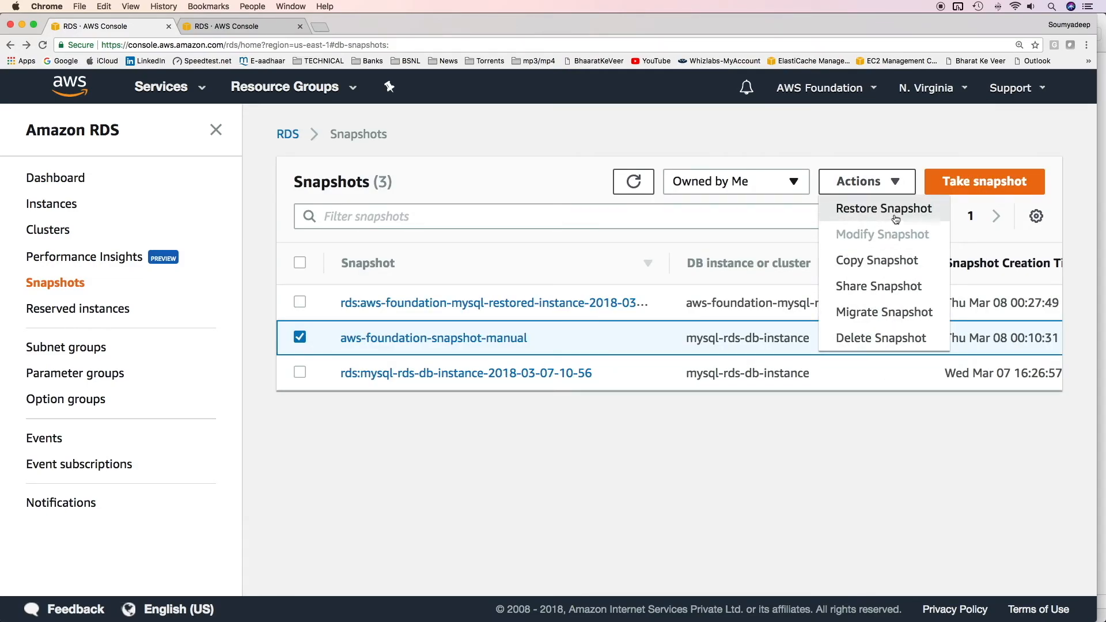
Start restoring aws-foundation-snapshot-manual into a new DB instance and reach its Settings section
click(883, 208)
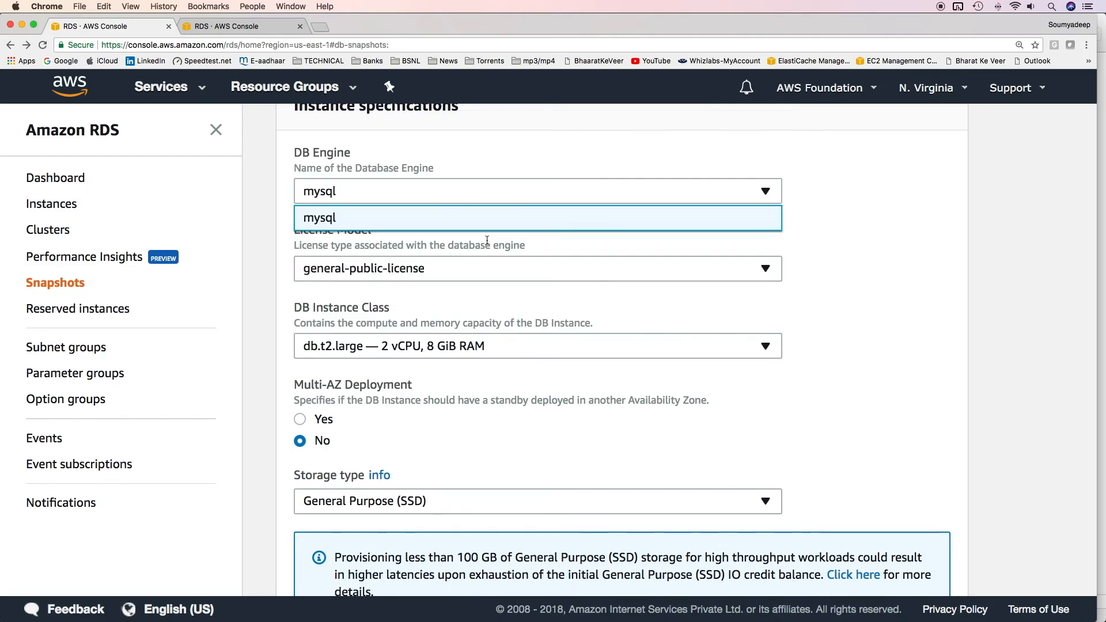
scroll(down, 3)
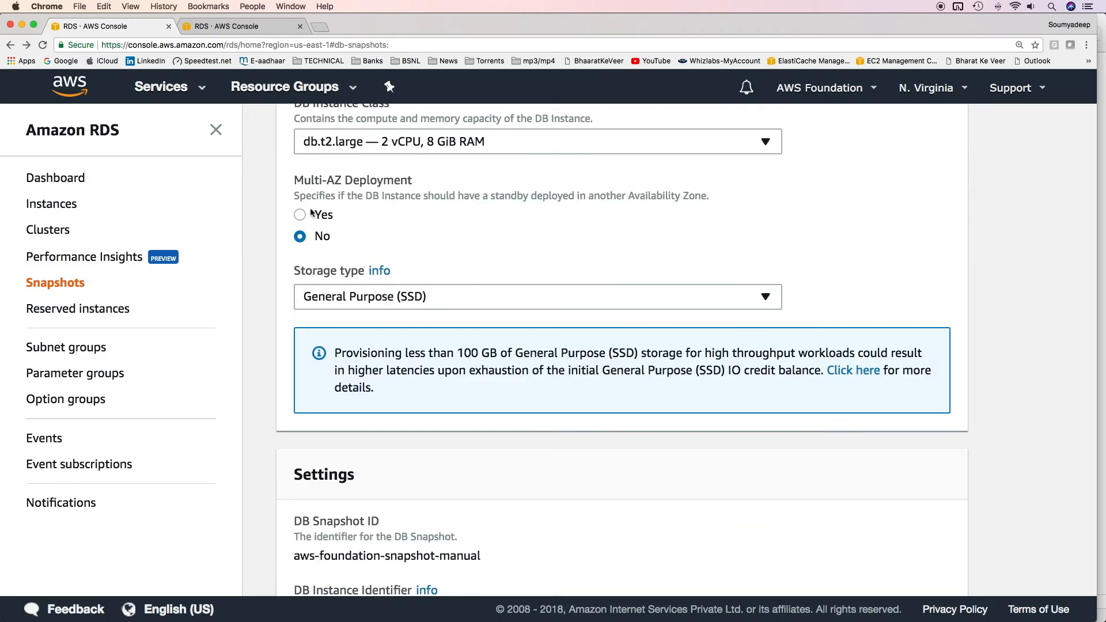
mouse_move(307, 224)
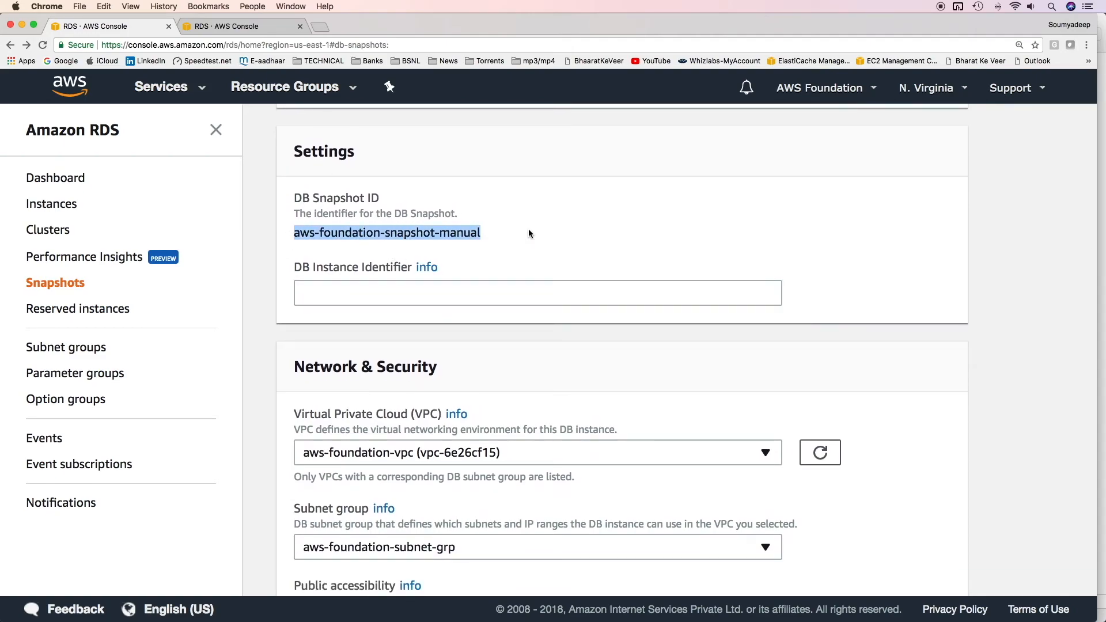
Name the restored instance aws-foundation-mysql-restored-instance
click(536, 293)
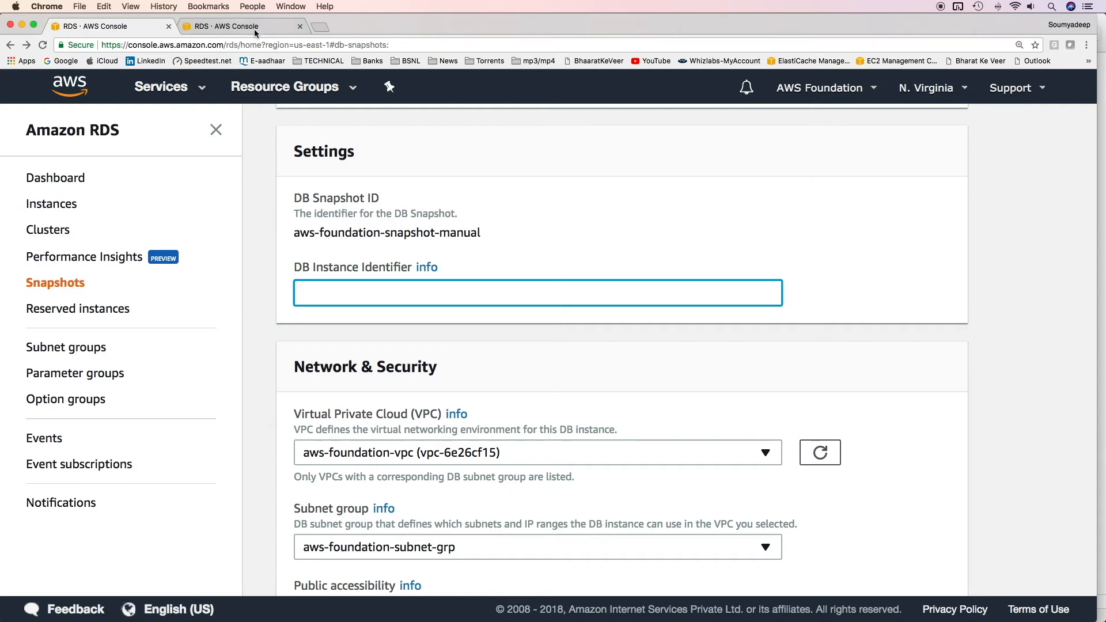
text(aws-foundation-mysql-restored-instance)
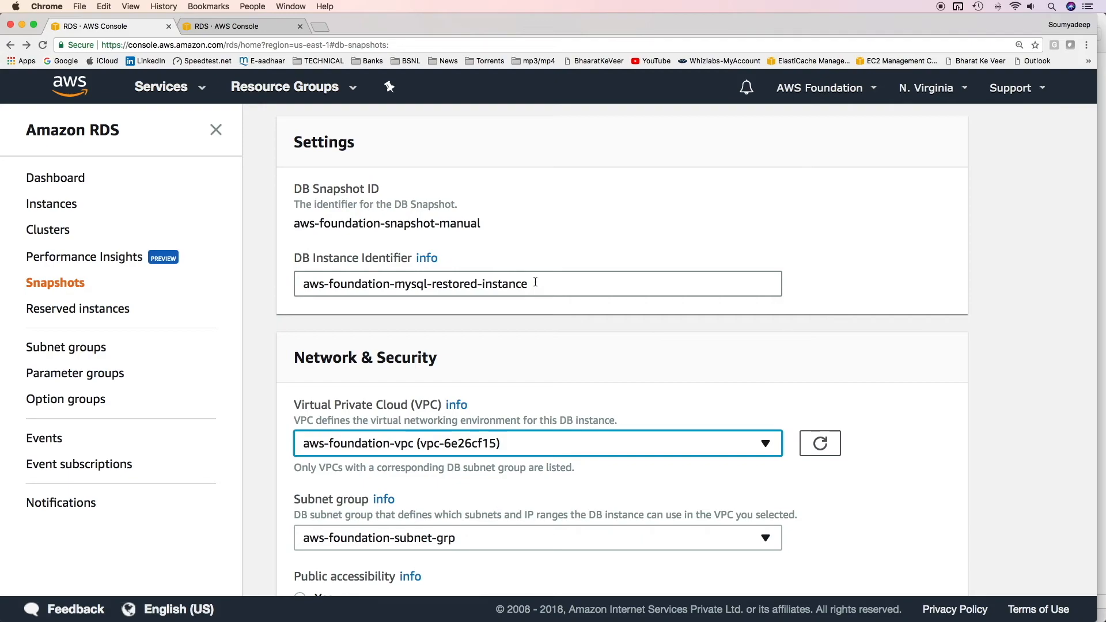
scroll(down, 3)
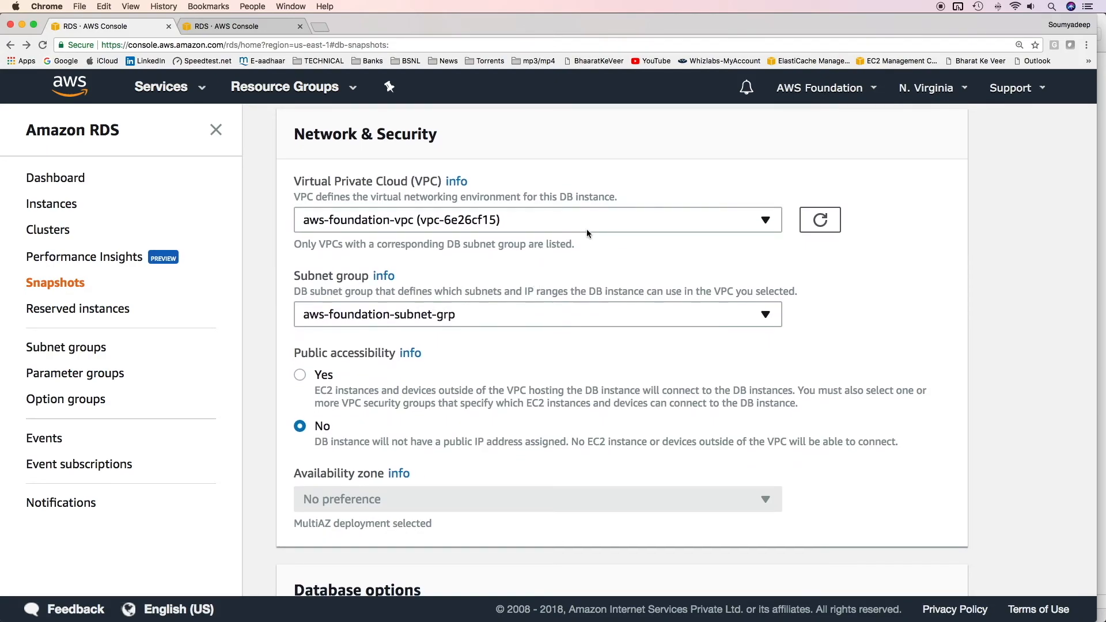
click(537, 218)
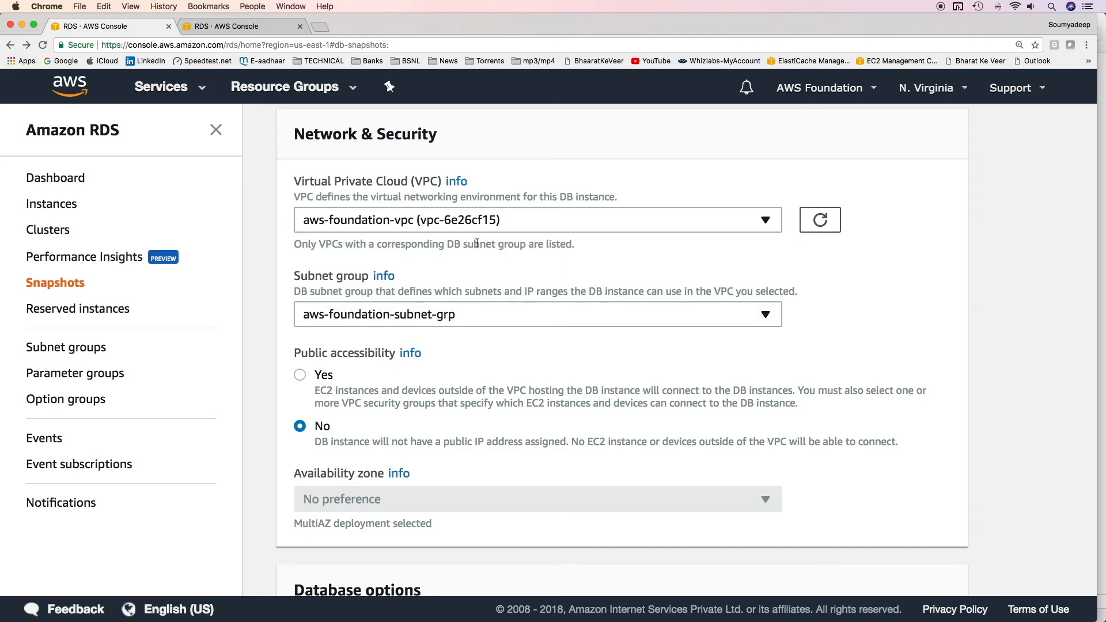
mouse_move(313, 313)
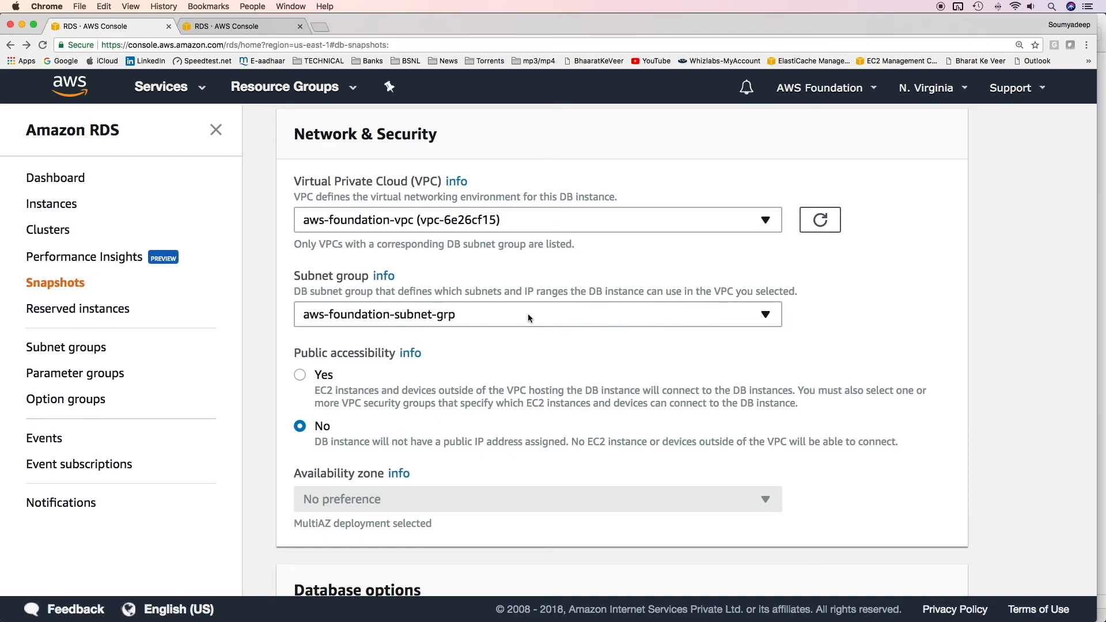
Keep aws-foundation-vpc and its subnet group, no public access, and no availability zone preference
scroll(down, 3)
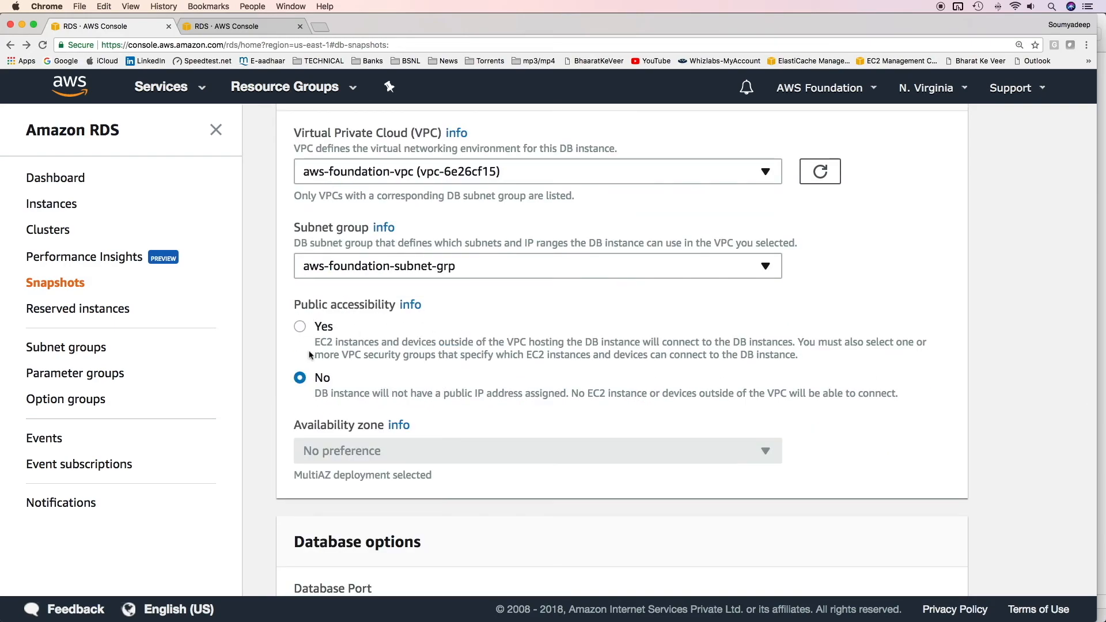
mouse_move(393, 382)
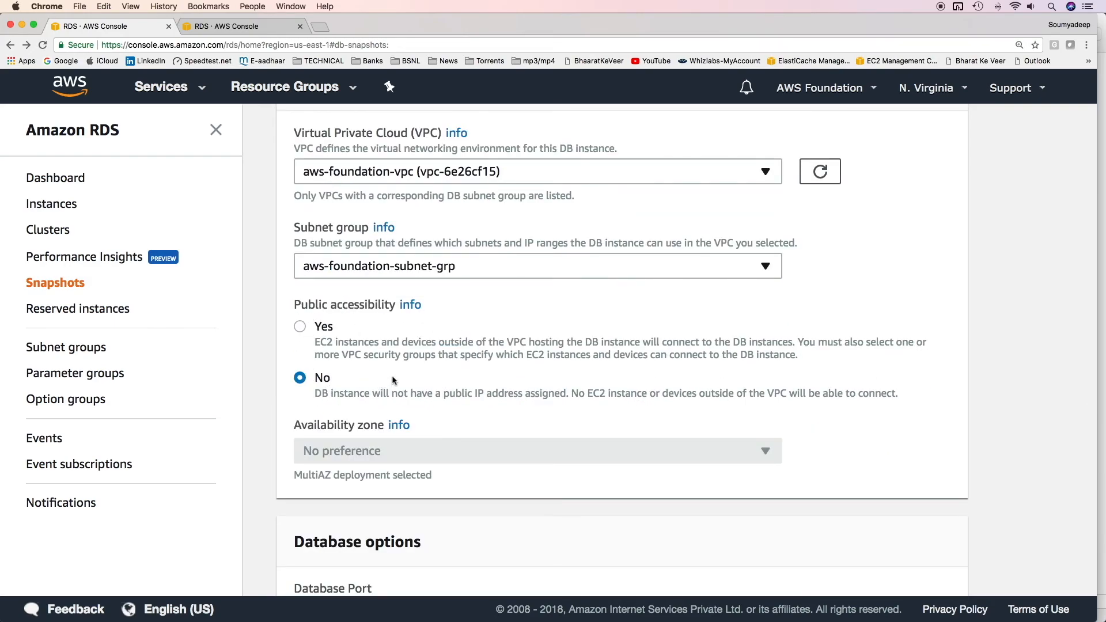
scroll(down, 3)
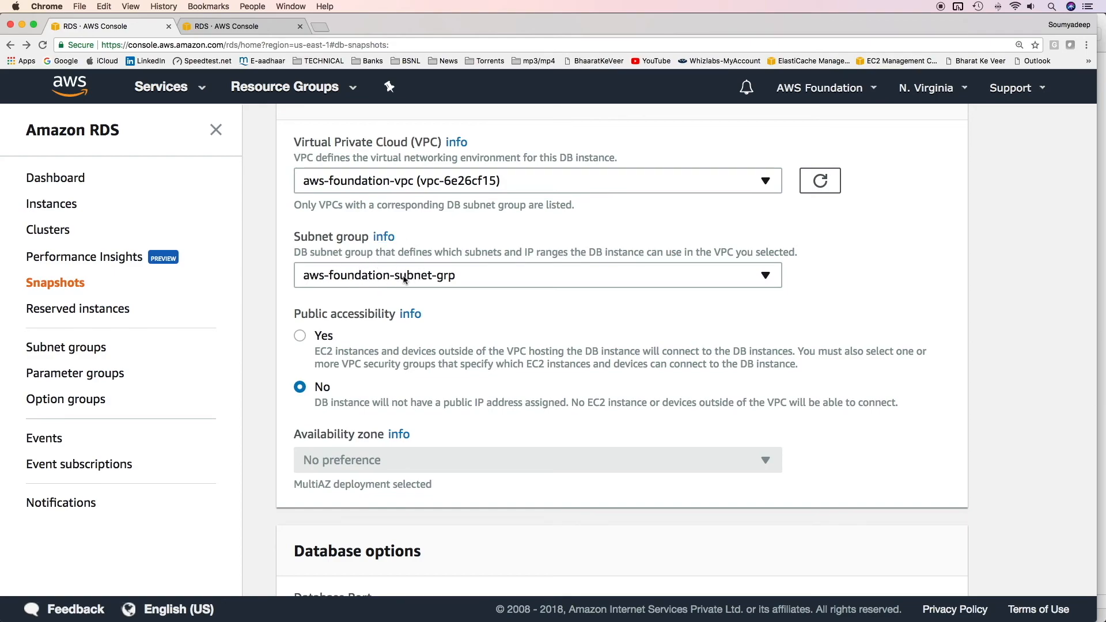
mouse_move(394, 352)
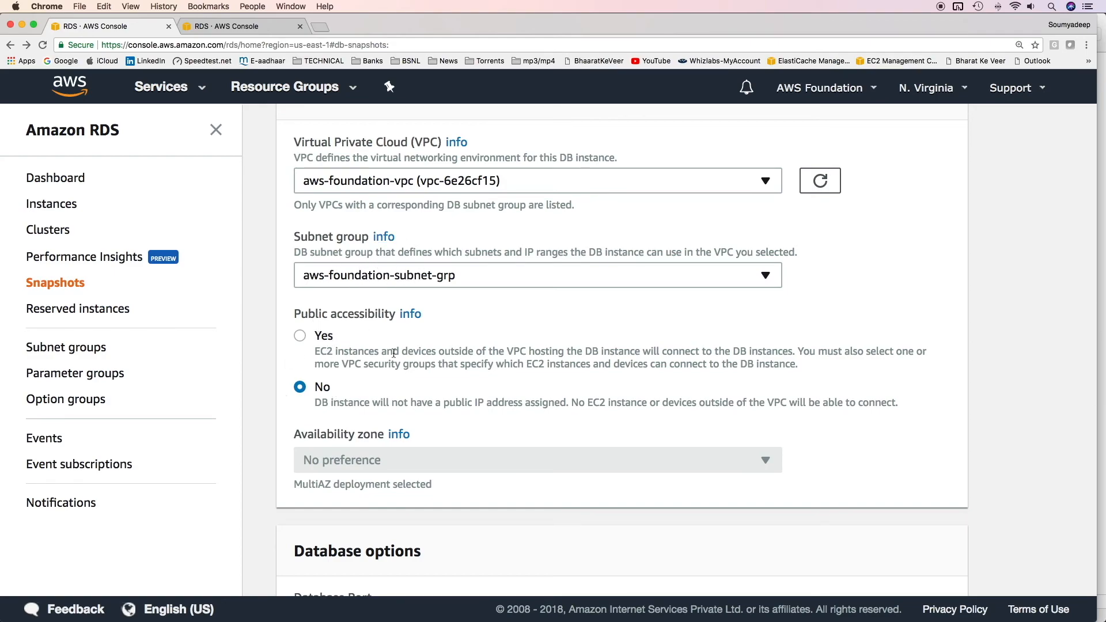
scroll(down, 3)
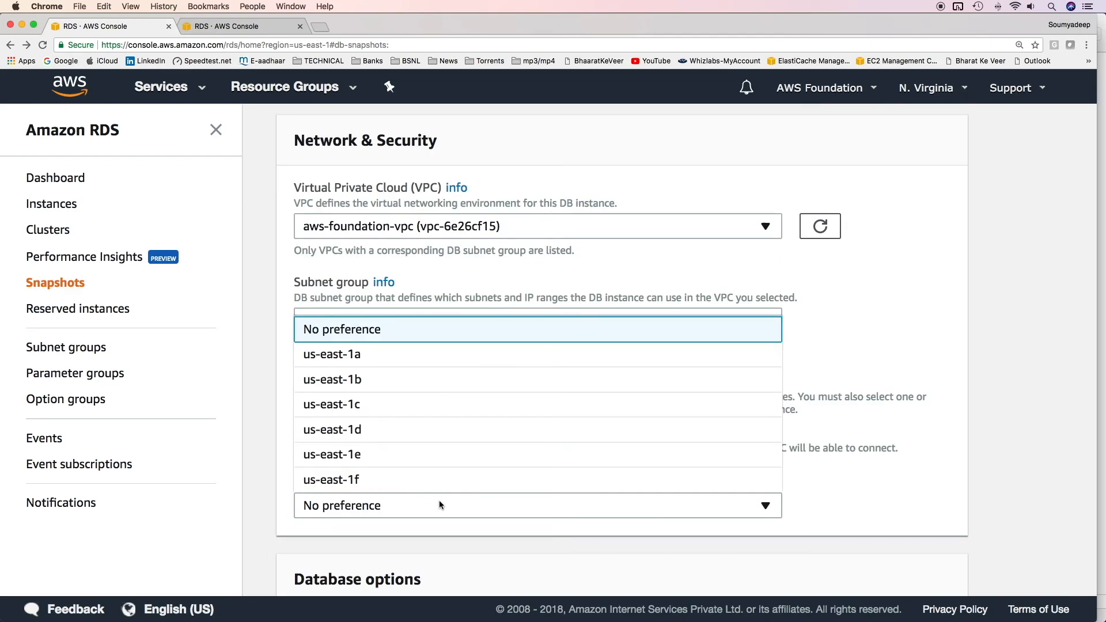
click(537, 320)
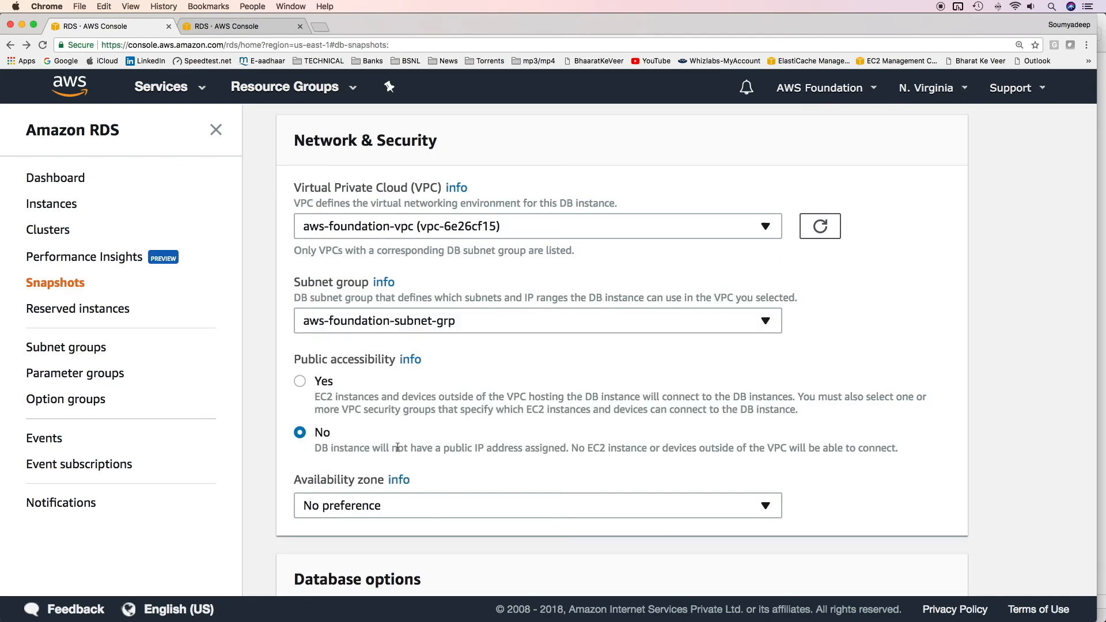
scroll(down, 3)
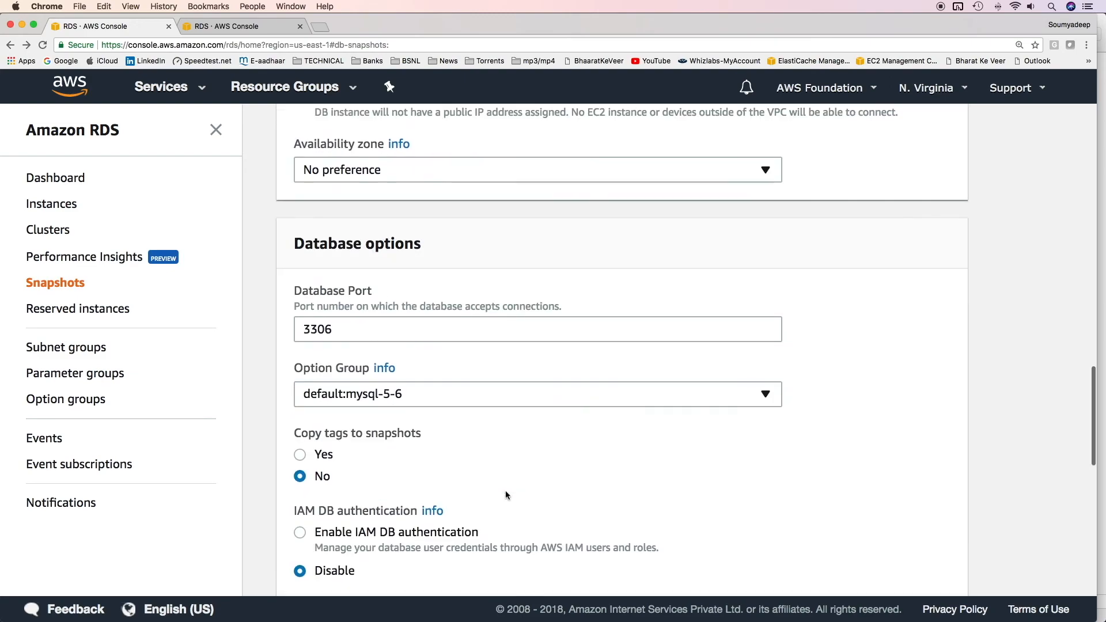
Enable exporting the Slow query log to CloudWatch Logs for the restored instance
scroll(down, 3)
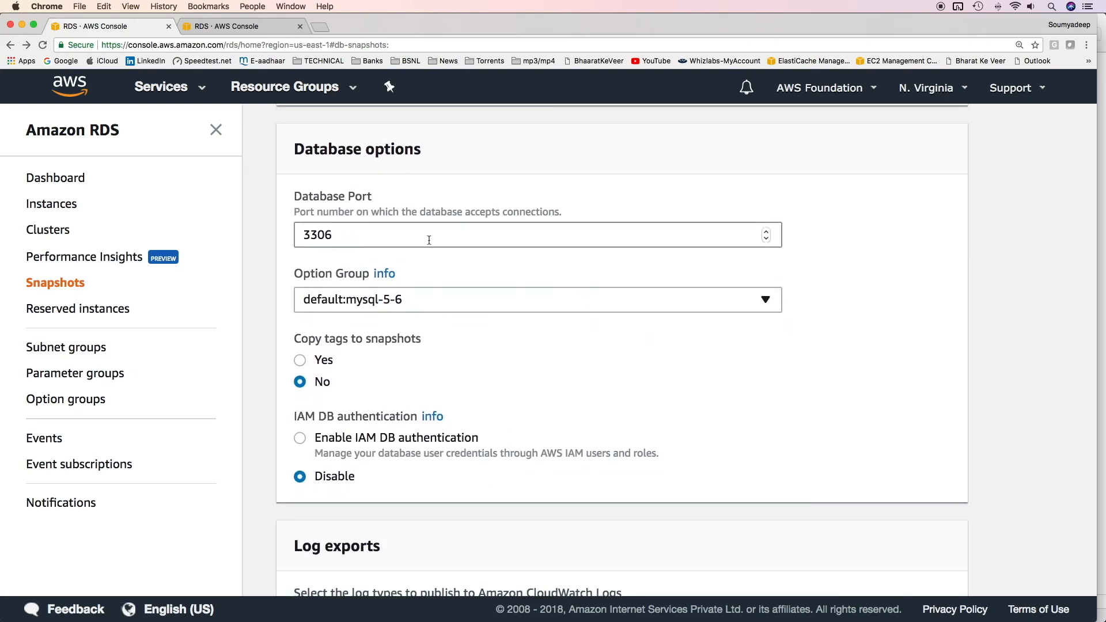
scroll(down, 3)
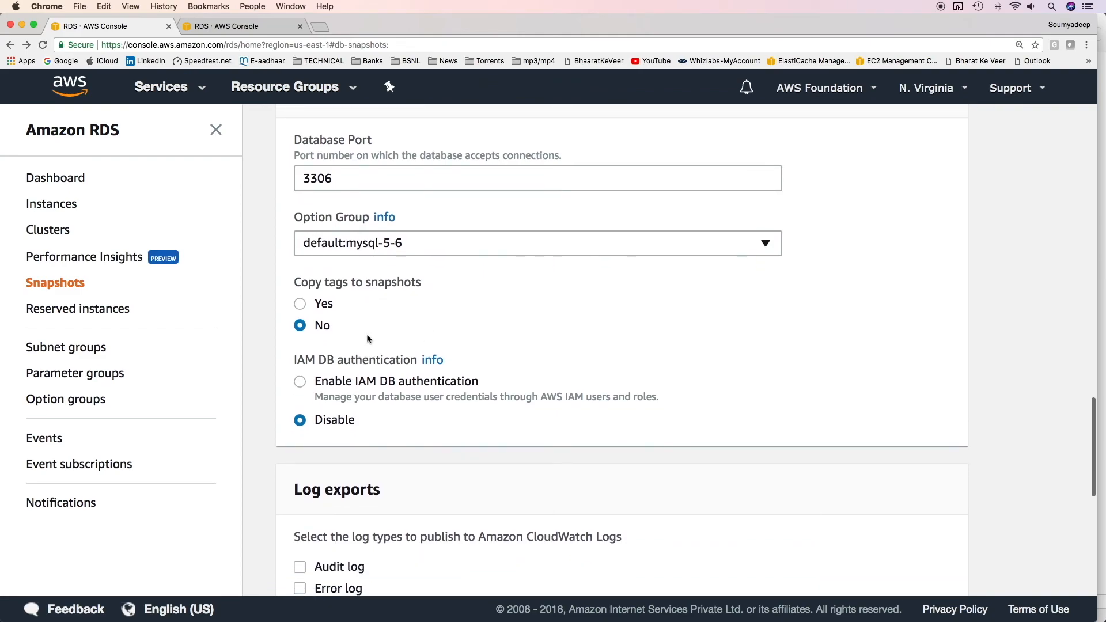
scroll(down, 3)
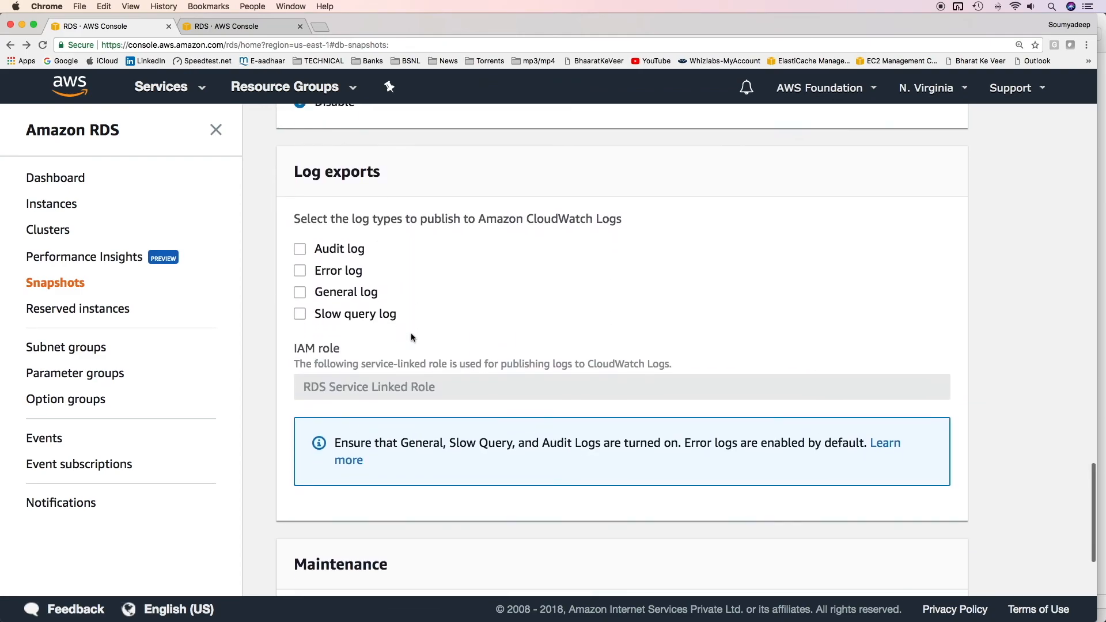
scroll(down, 3)
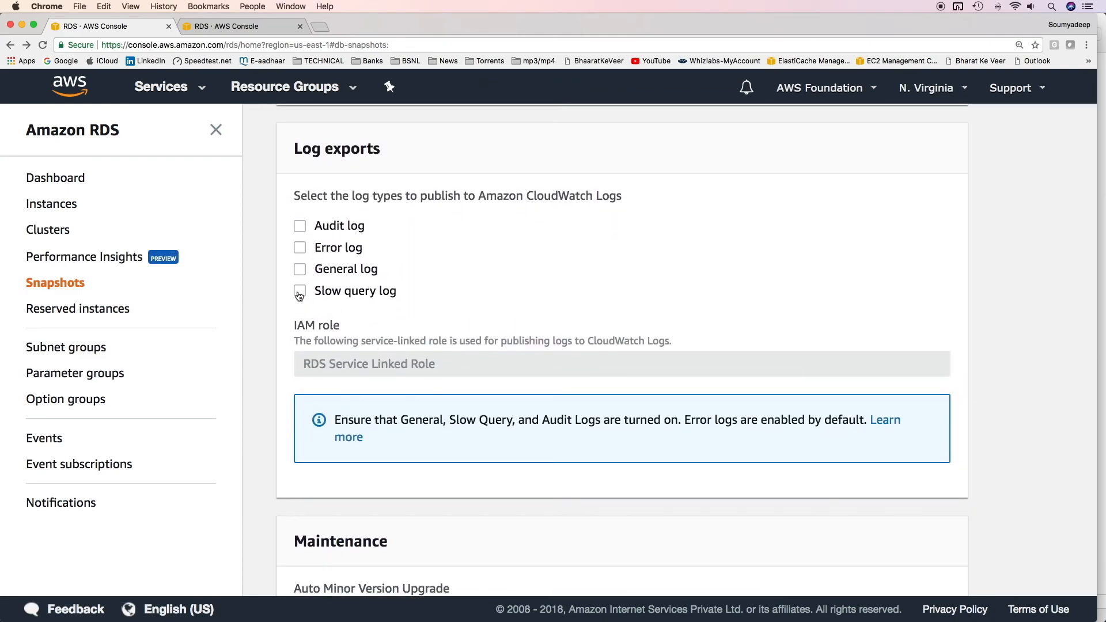
click(299, 291)
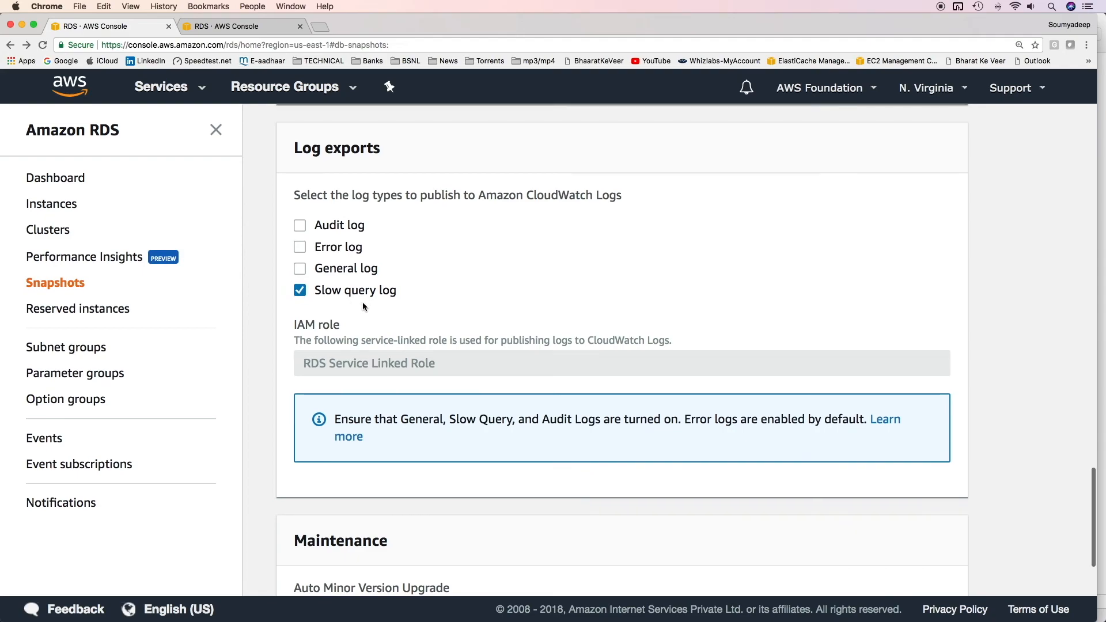
scroll(down, 3)
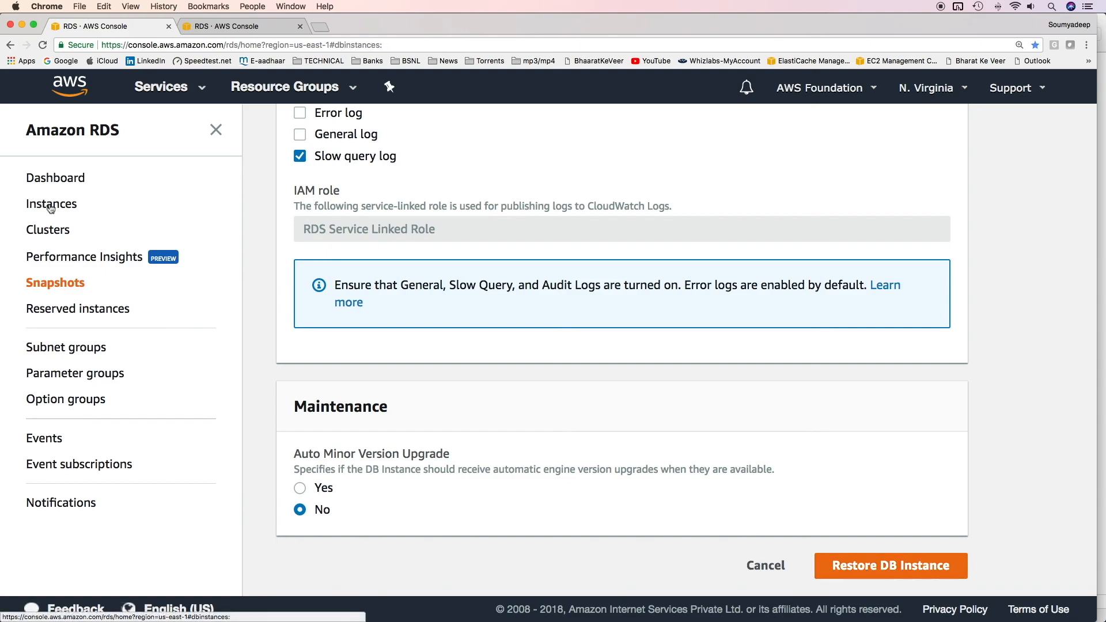
Review details of aws-foundation-mysql-restored-instance in the Instances list, then show the snapshots list
click(51, 203)
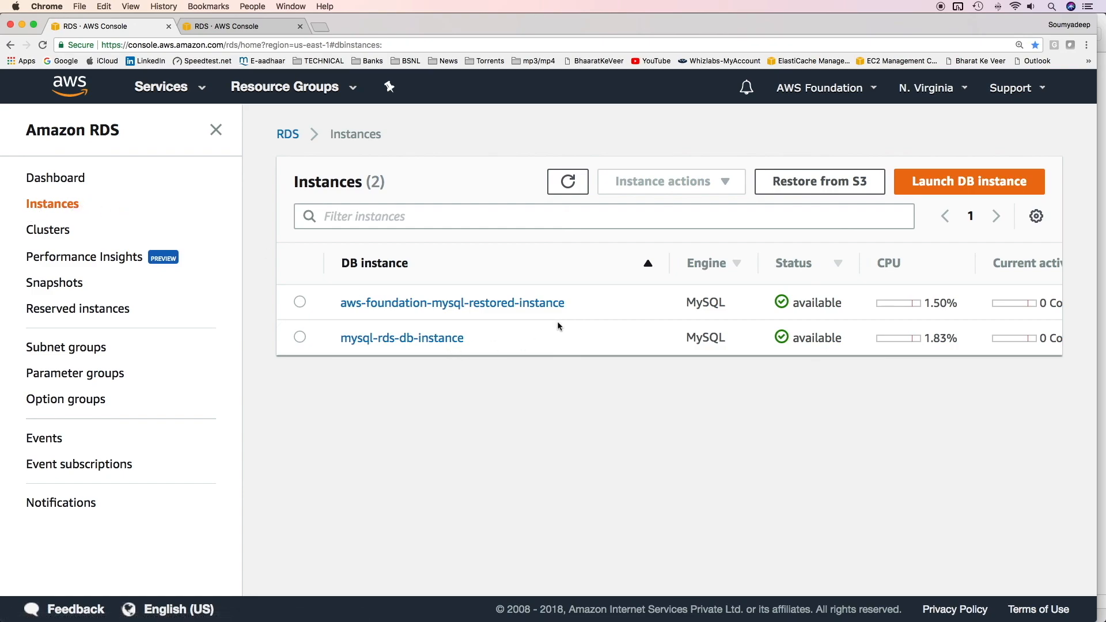
mouse_move(379, 319)
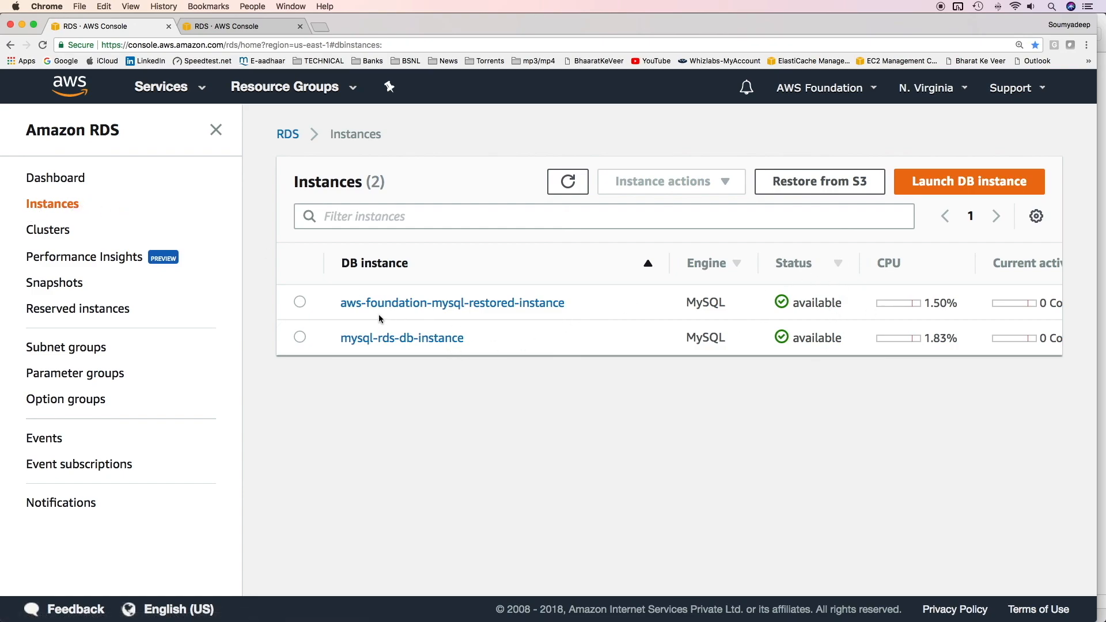
click(300, 302)
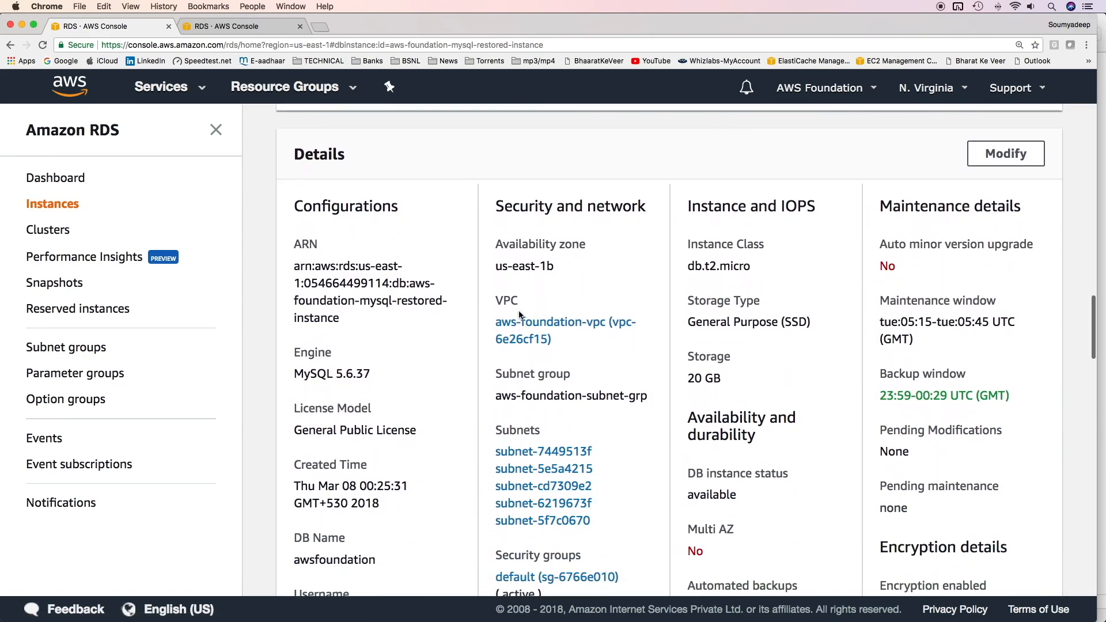
scroll(down, 3)
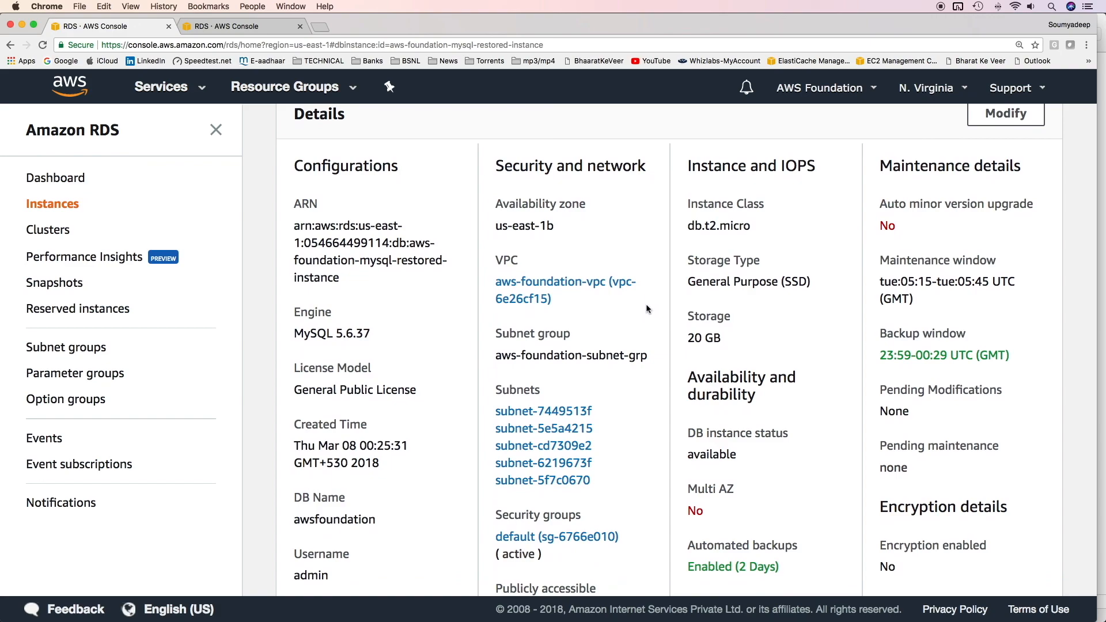
click(55, 284)
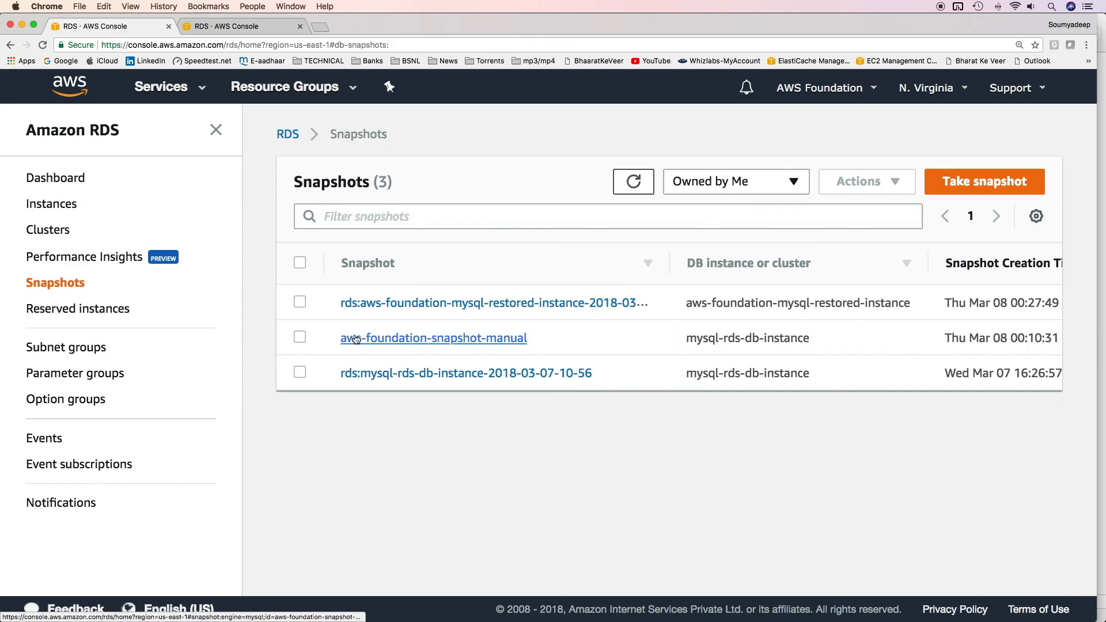